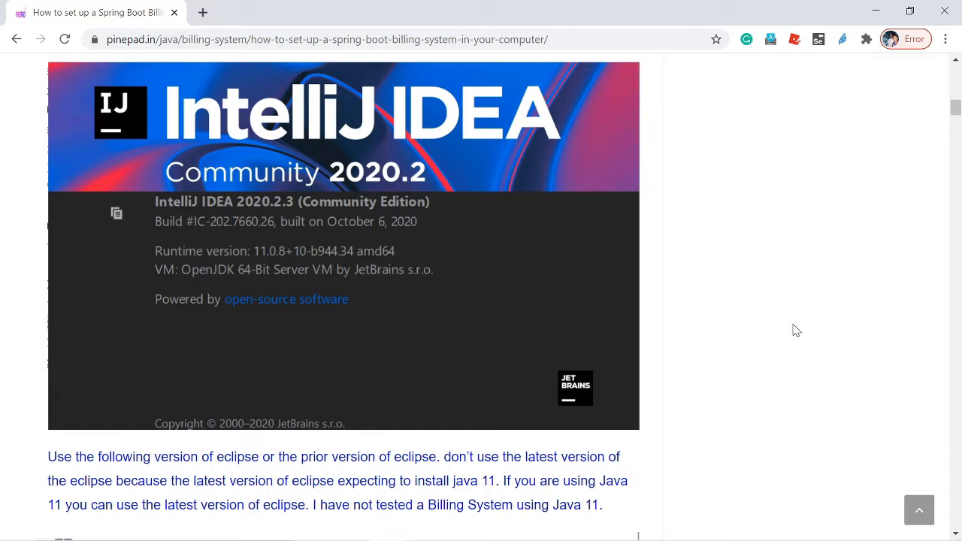
mouse_move(428, 337)
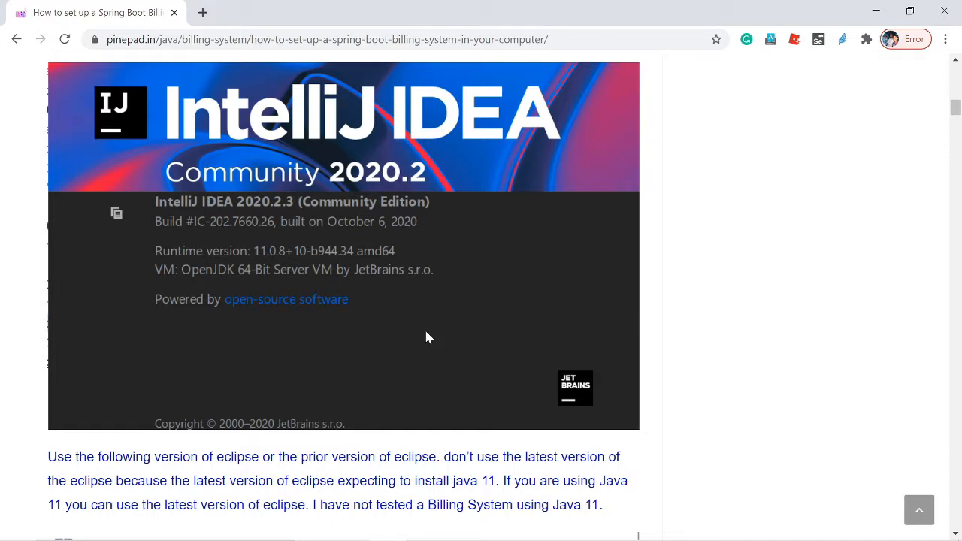
mouse_move(501, 330)
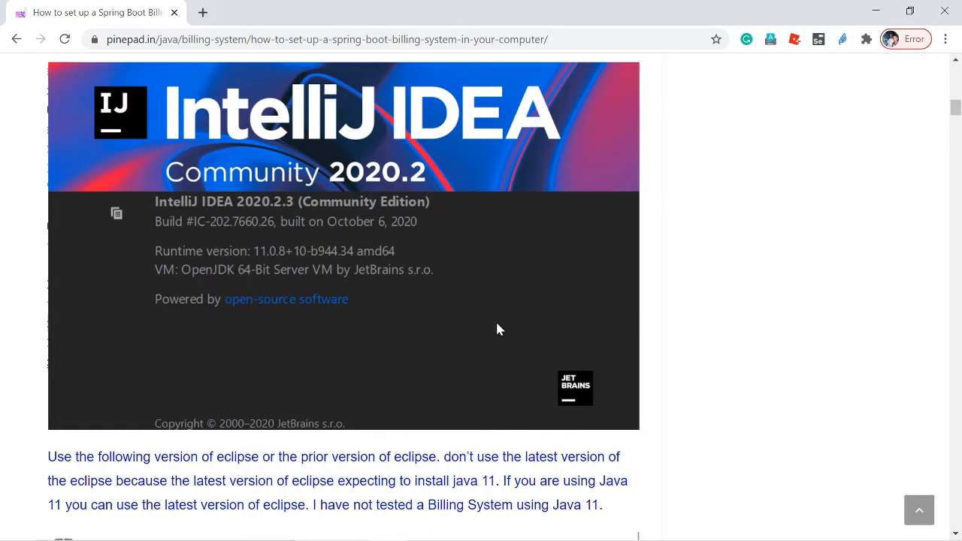
mouse_move(255, 223)
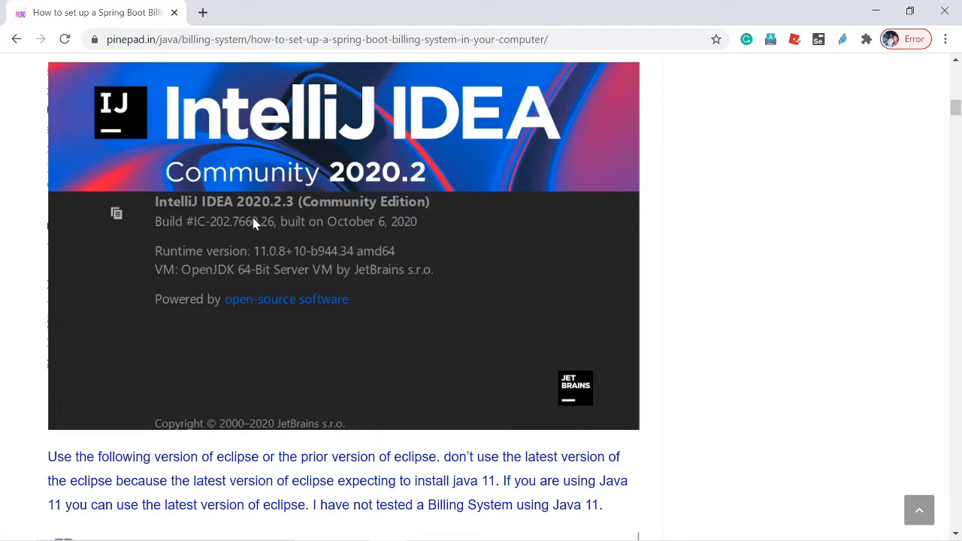
mouse_move(298, 220)
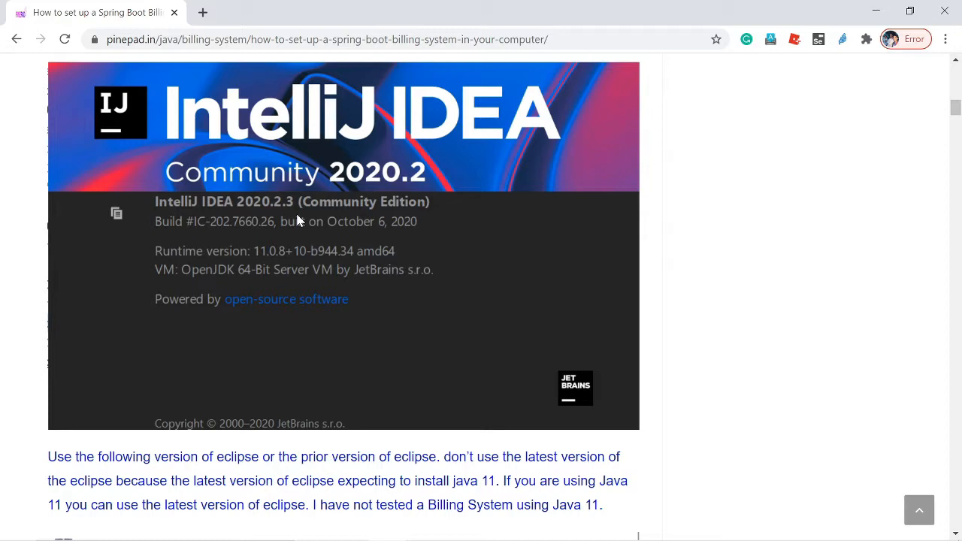
mouse_move(361, 261)
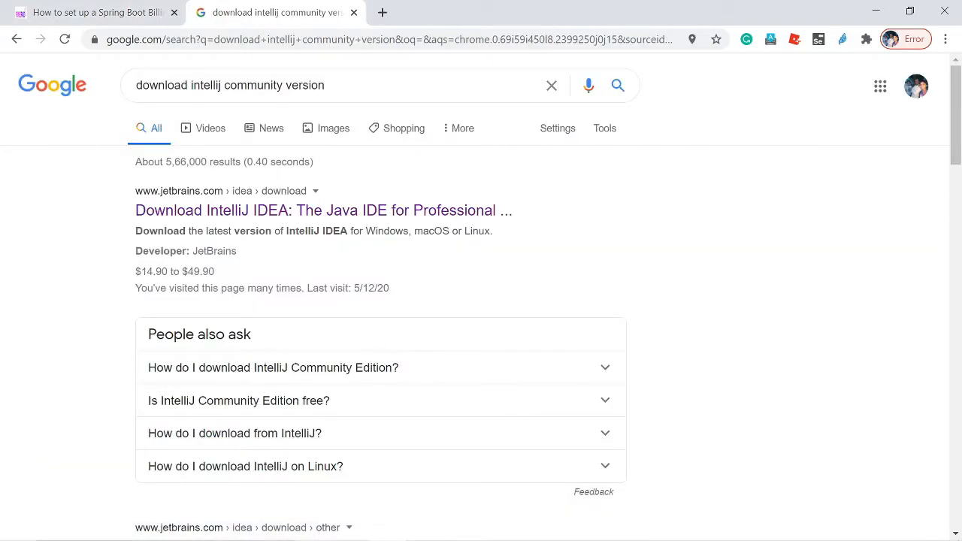
- Open the jetbrains.com IntelliJ IDEA download result and scroll through the page
left_click(324, 210)
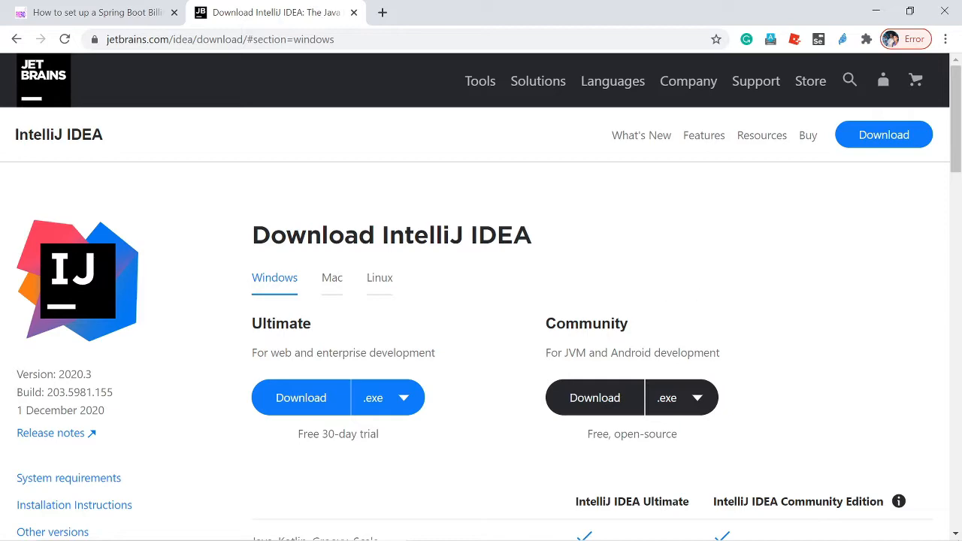
mouse_move(535, 419)
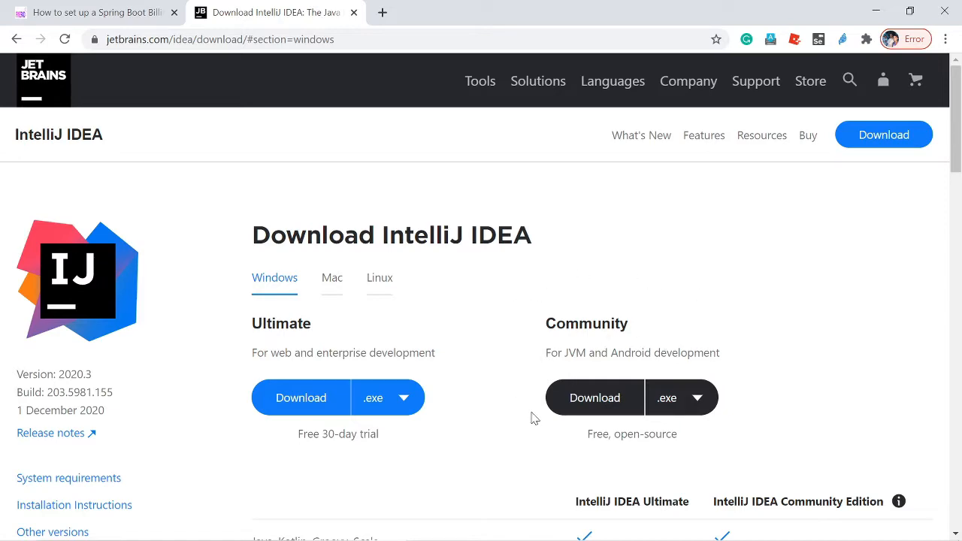
mouse_move(517, 372)
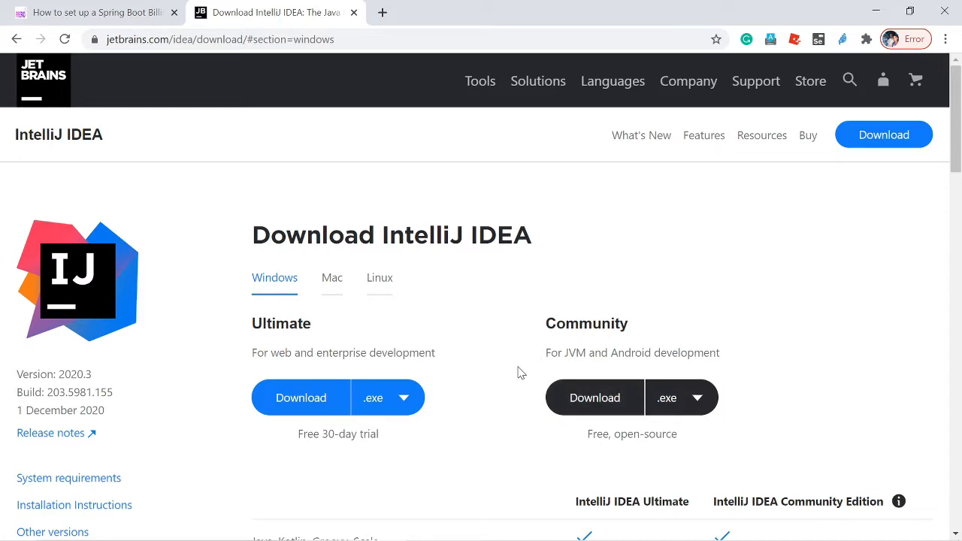
scroll("down", 3)
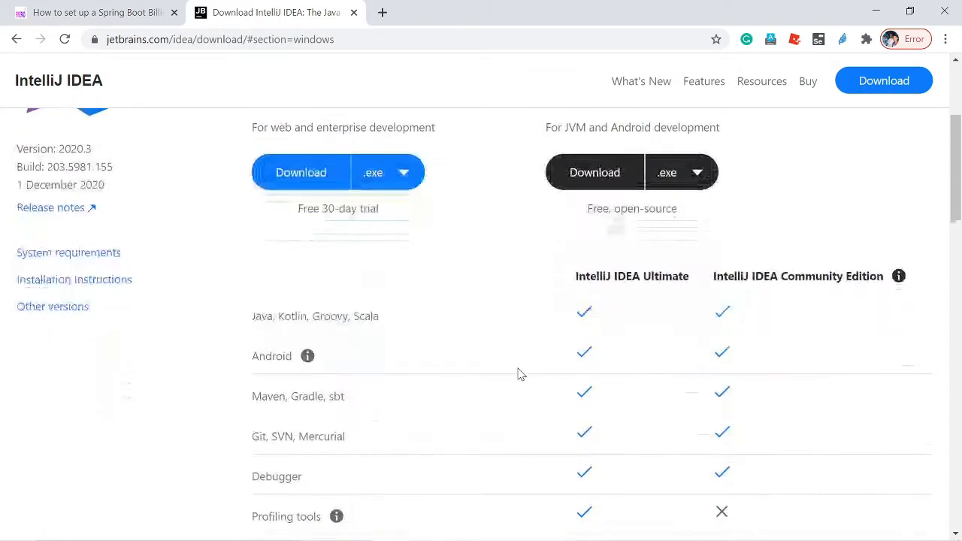
scroll("up", 3)
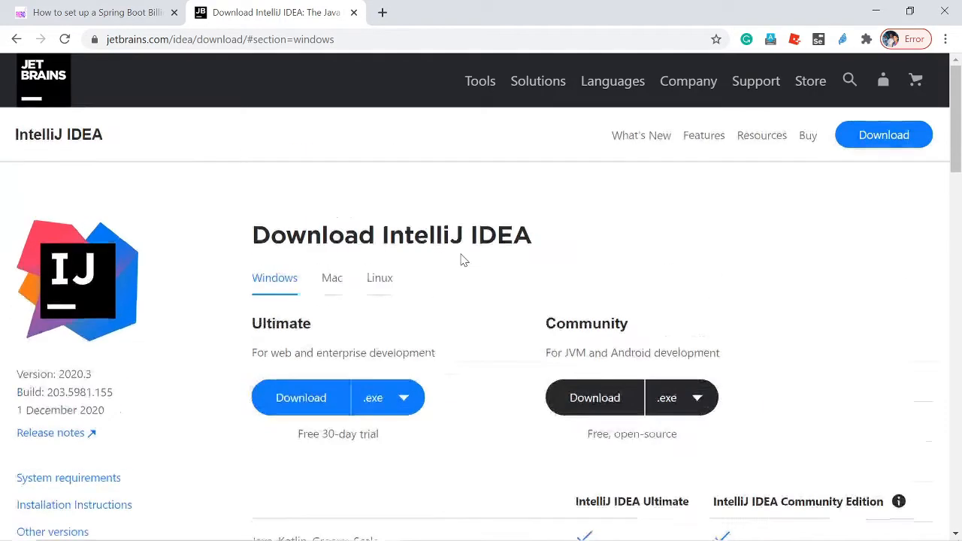
scroll("down", 3)
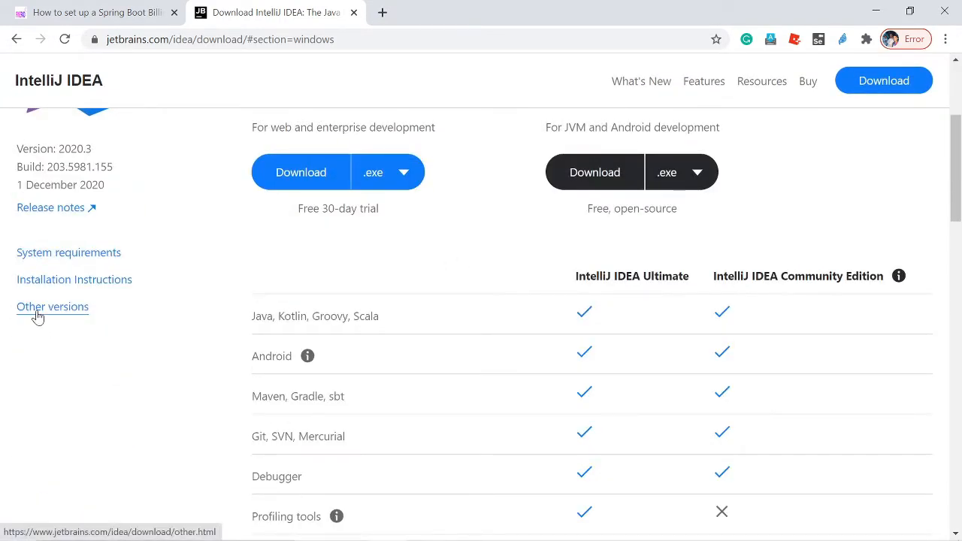
- Choose release 2020.2.3 under Other versions and highlight its 6 October 2020 release date
left_click(52, 306)
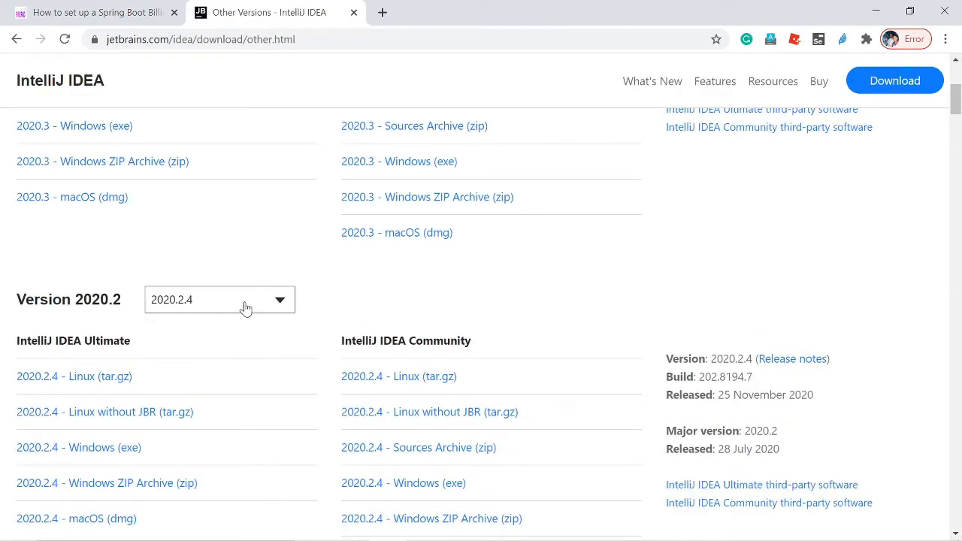
left_click(218, 299)
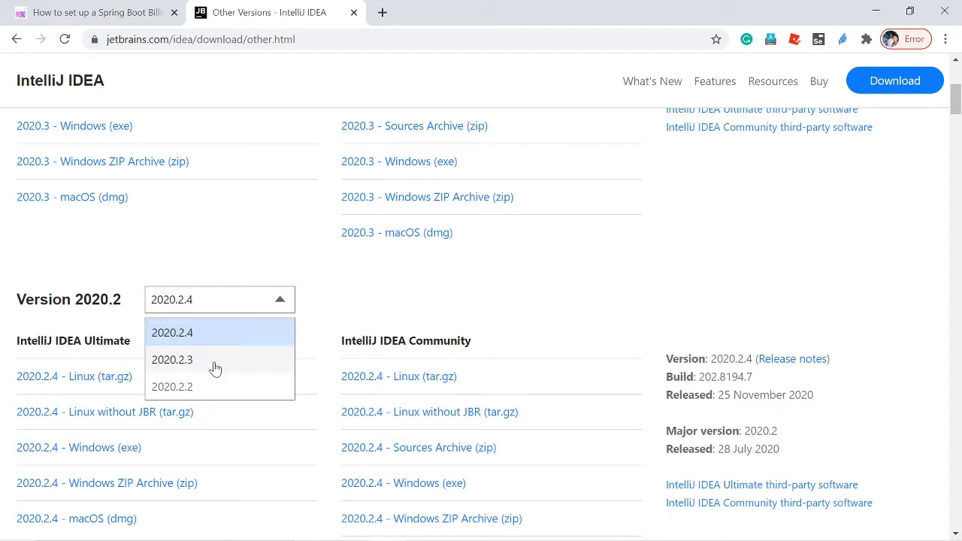
left_click(172, 359)
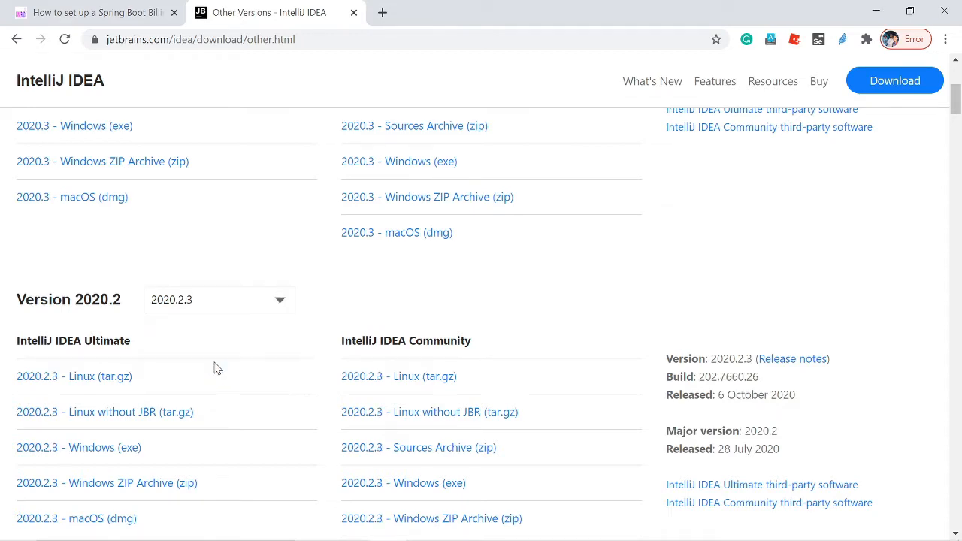
mouse_move(231, 346)
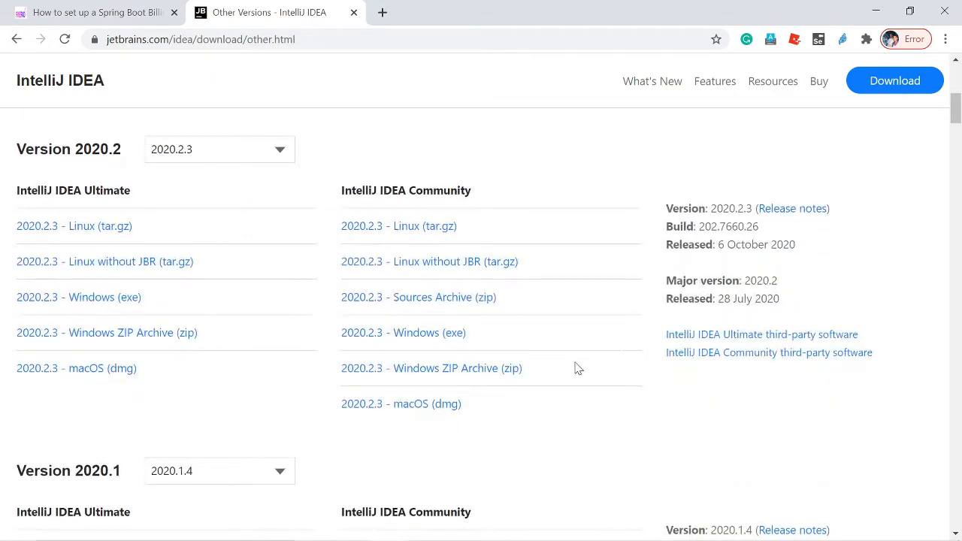
mouse_move(462, 349)
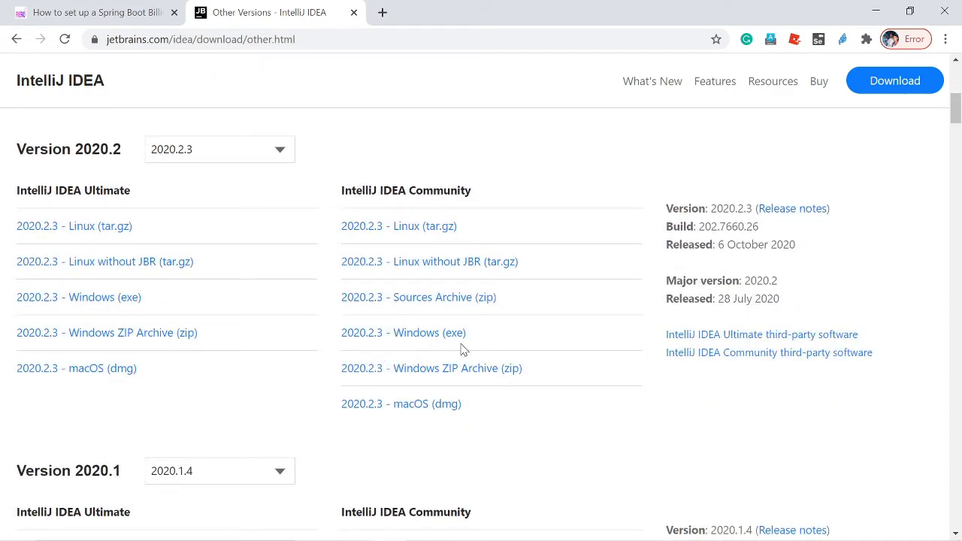
mouse_move(368, 349)
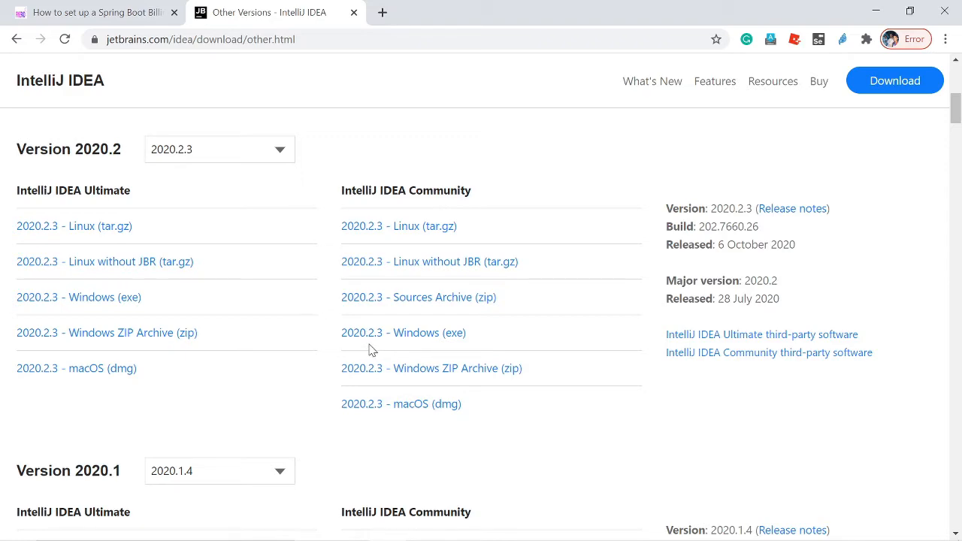
mouse_move(432, 316)
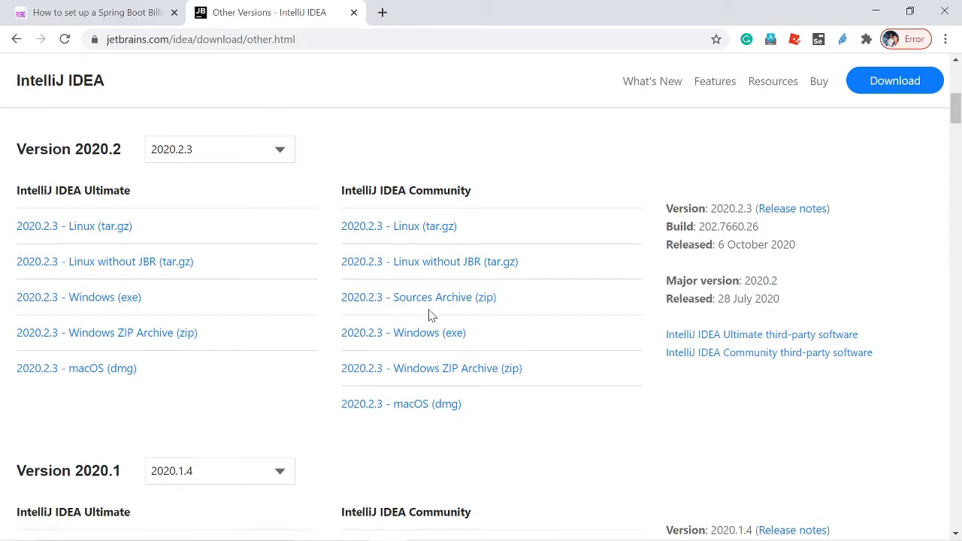
double_click(689, 245)
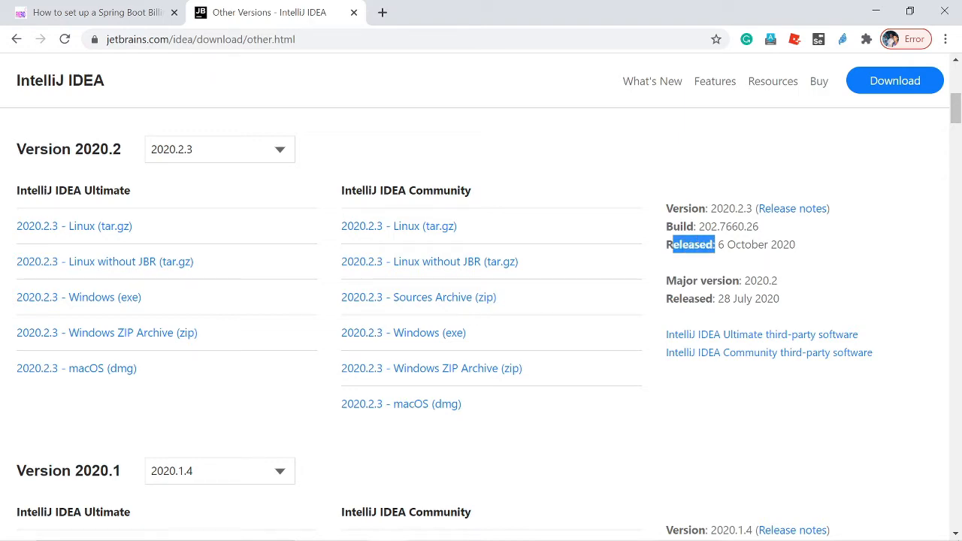
left_click_drag(669, 244, 794, 244)
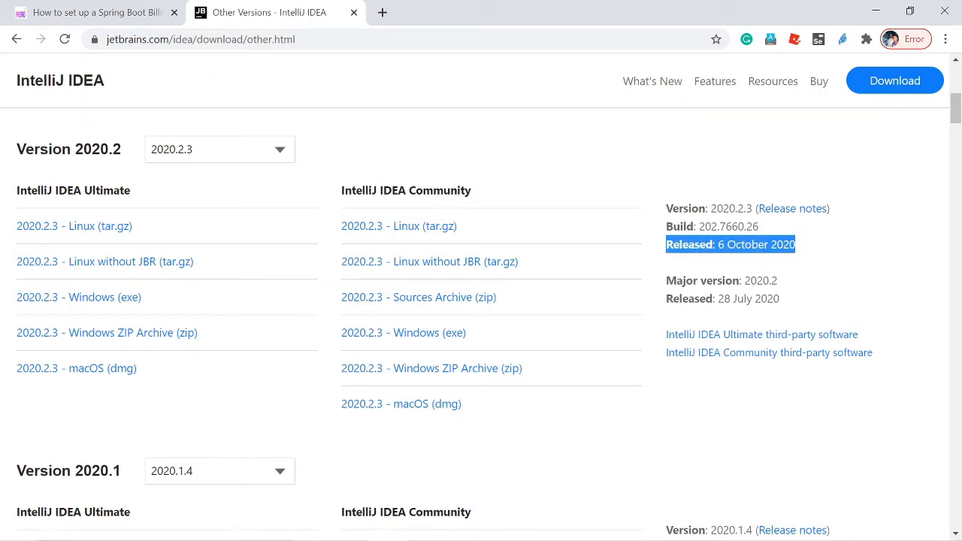
mouse_move(767, 266)
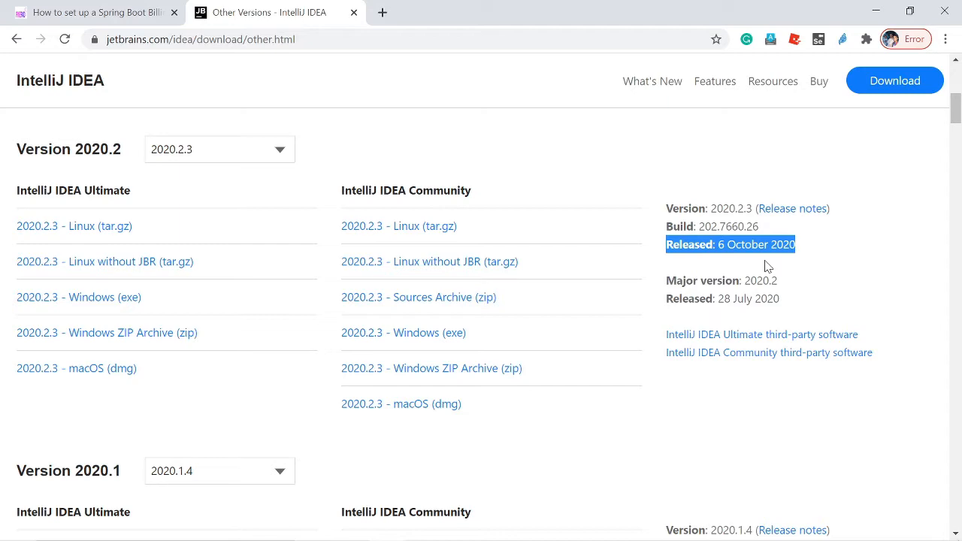
mouse_move(743, 257)
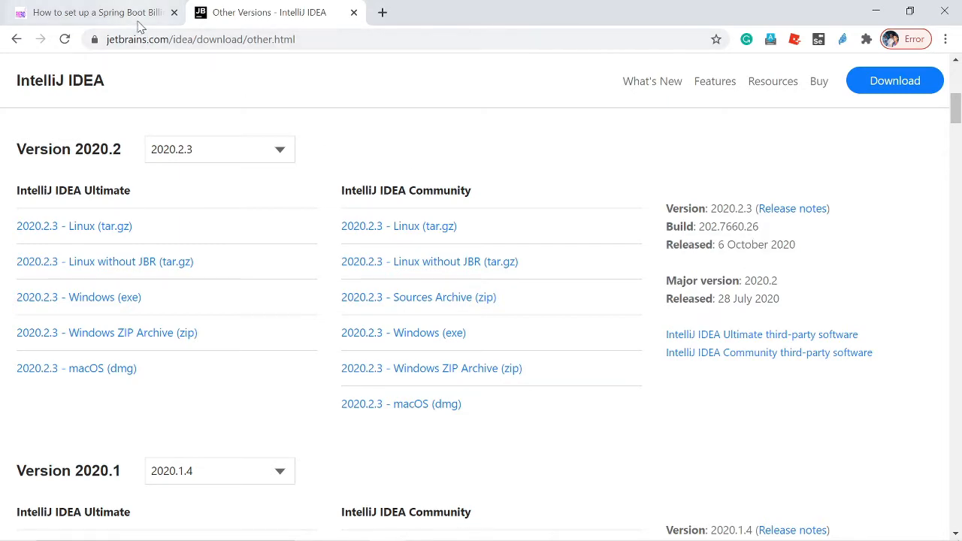
left_click(90, 12)
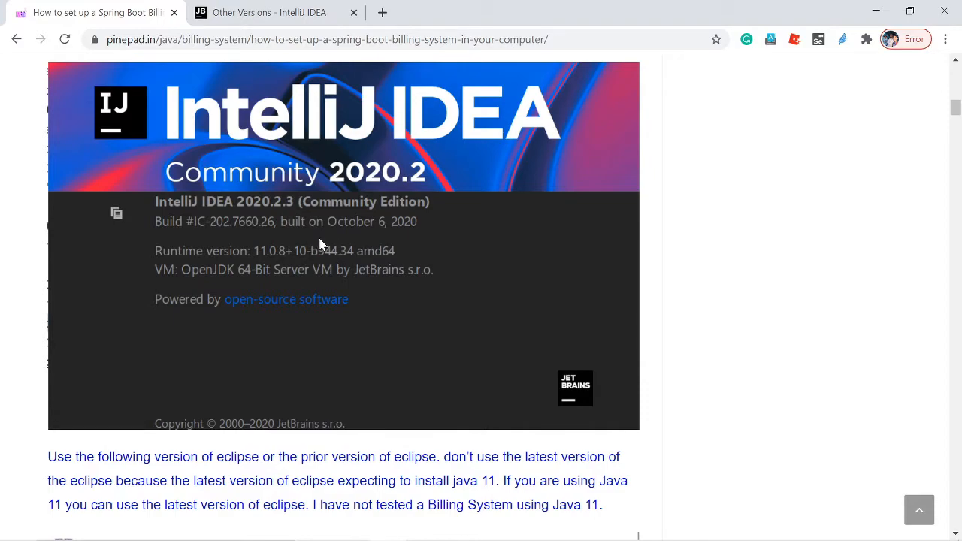
mouse_move(273, 27)
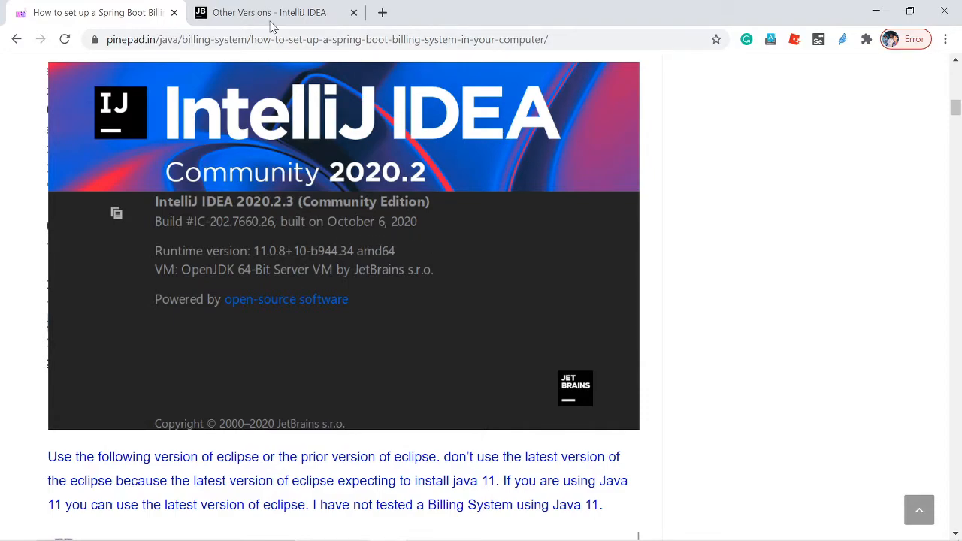
left_click(268, 12)
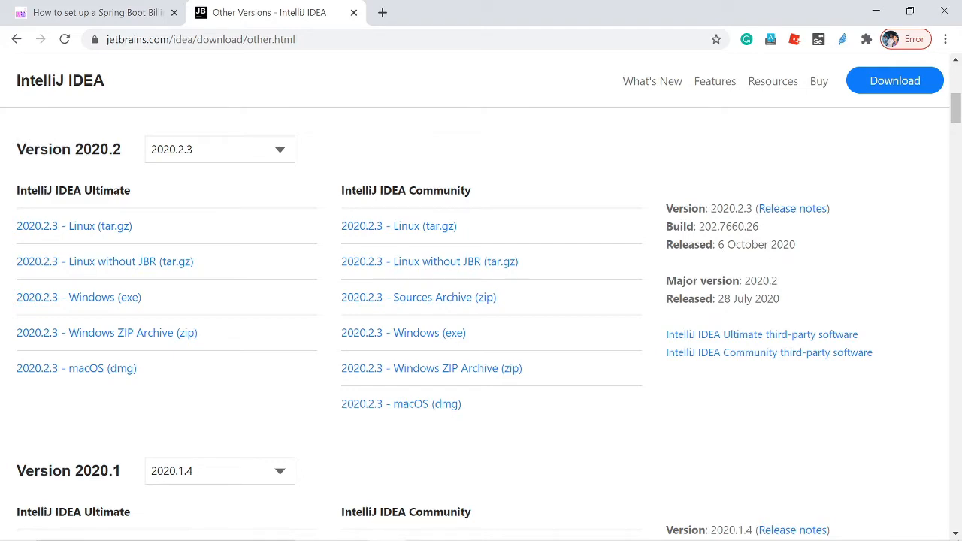
double_click(728, 227)
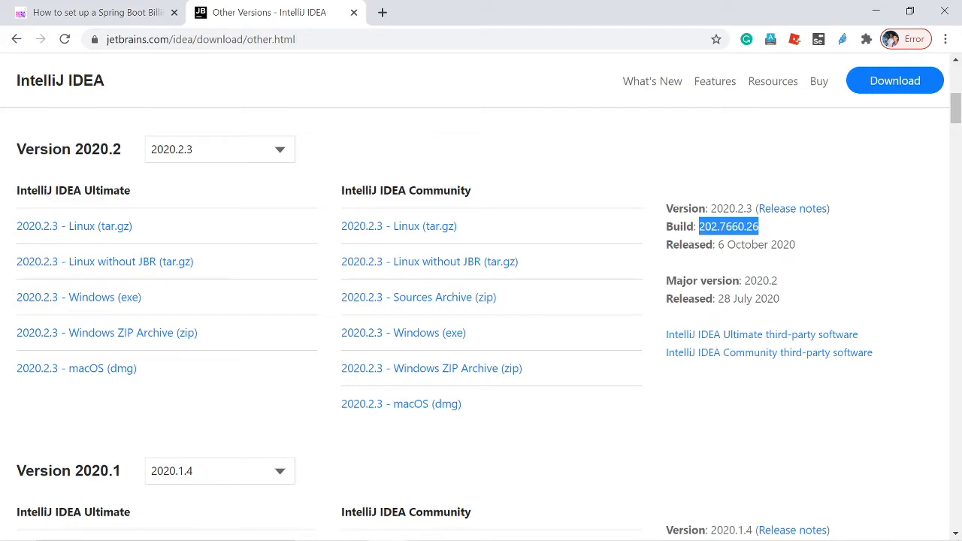
mouse_move(198, 86)
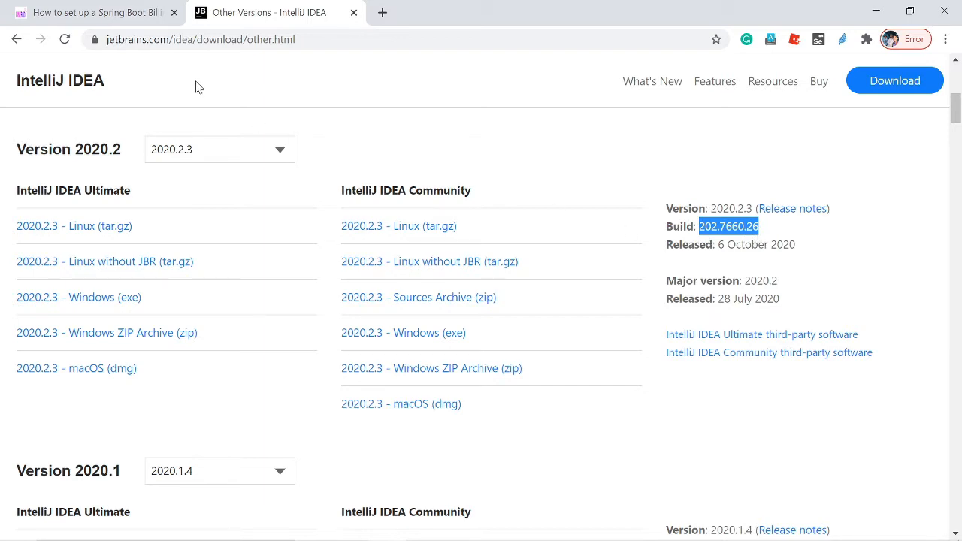
left_click(90, 12)
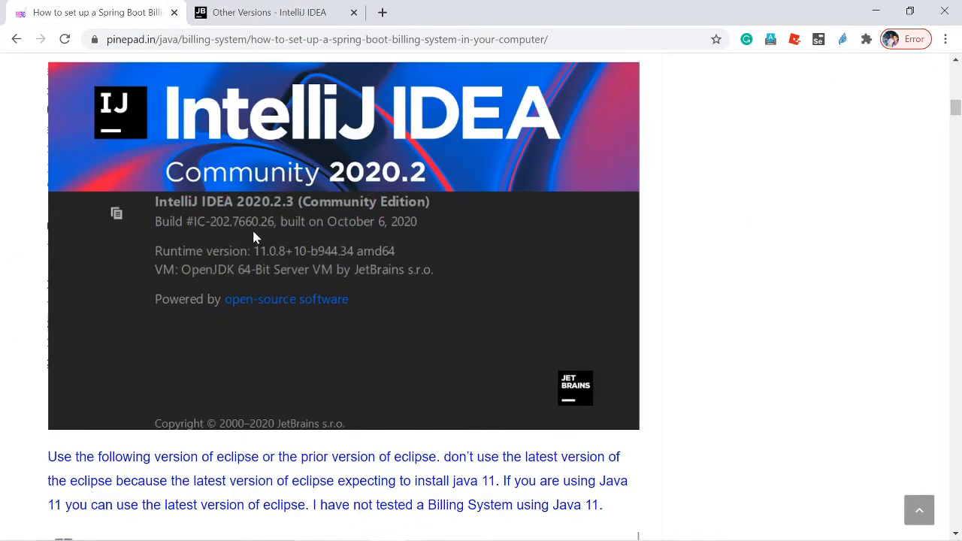
left_click(268, 12)
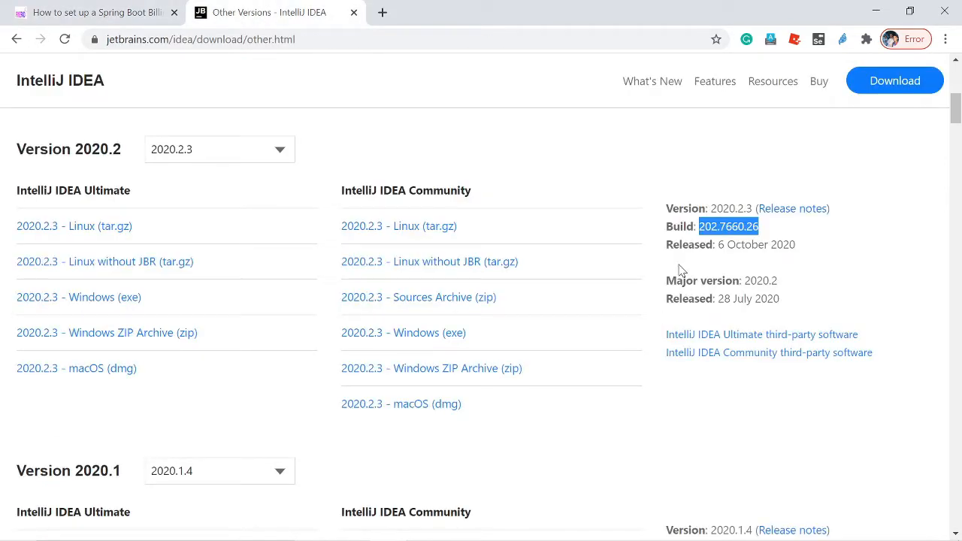
mouse_move(328, 301)
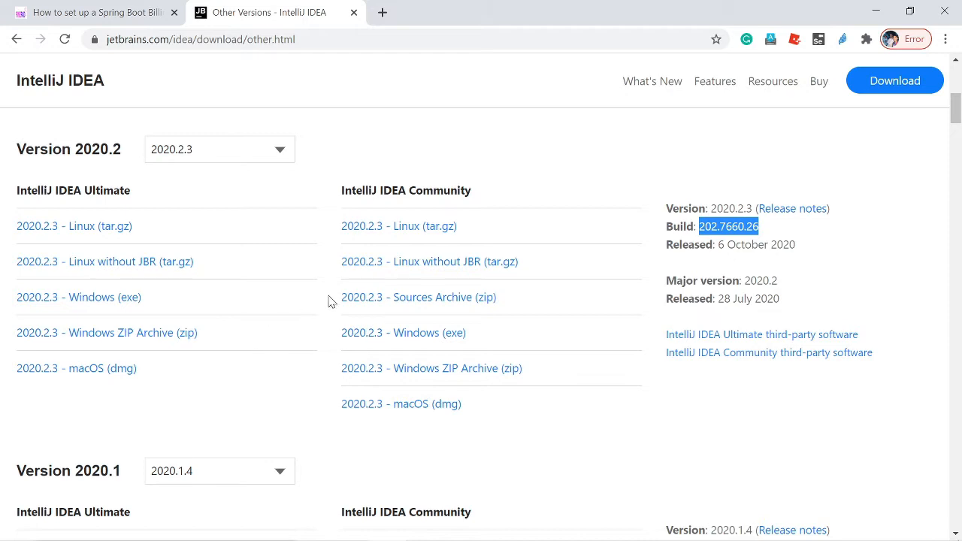
left_click(403, 333)
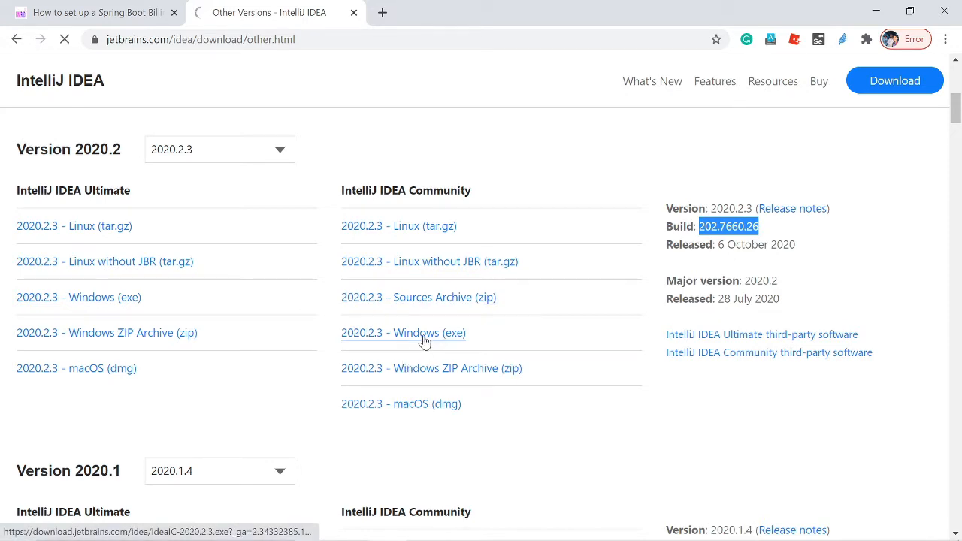
left_click(403, 333)
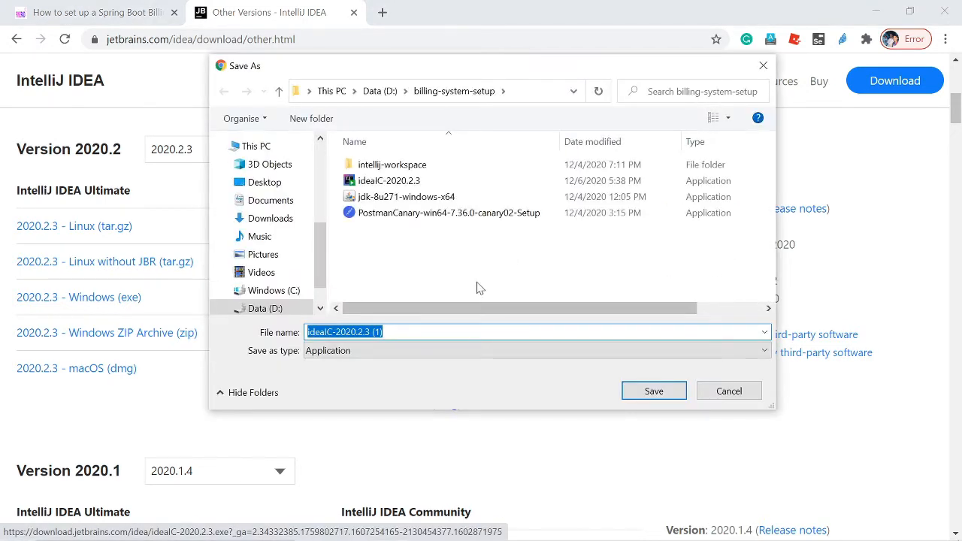
mouse_move(388, 180)
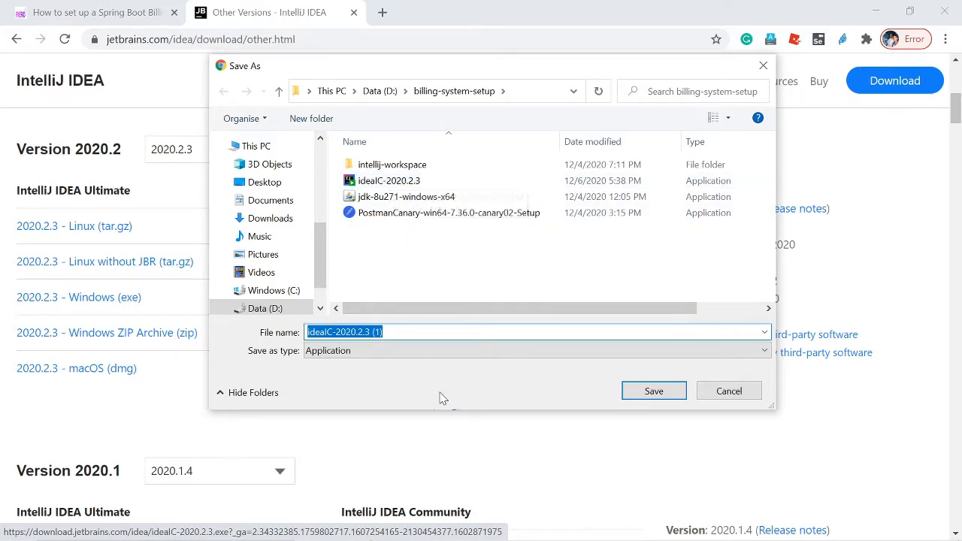
left_click(727, 390)
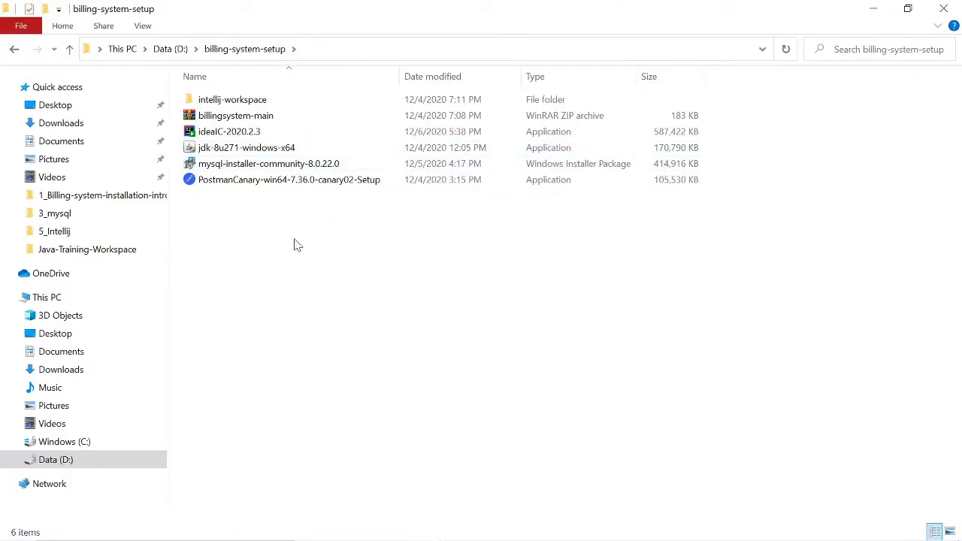
- Run the ideaIC-2020.2.3 installer from D:\billing-system-setup
left_click(229, 132)
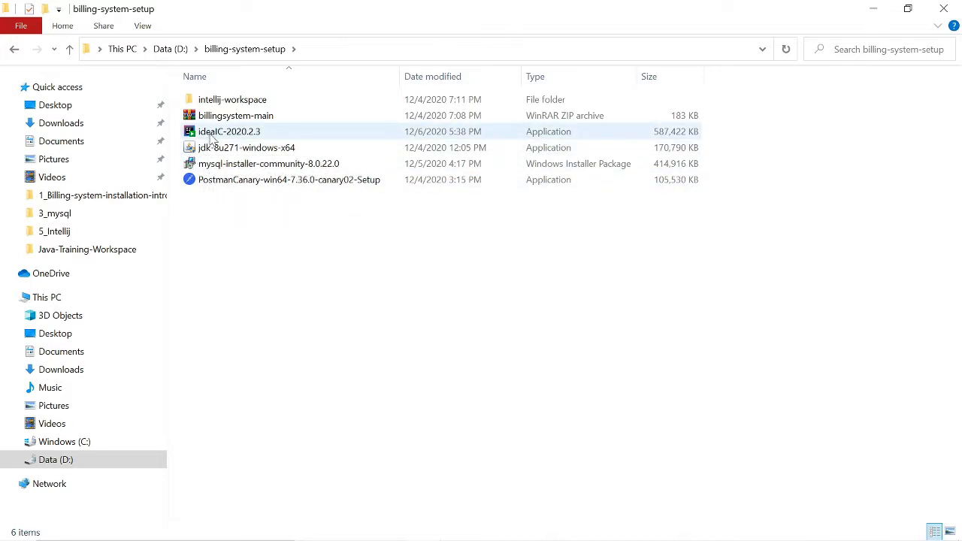
left_click(228, 131)
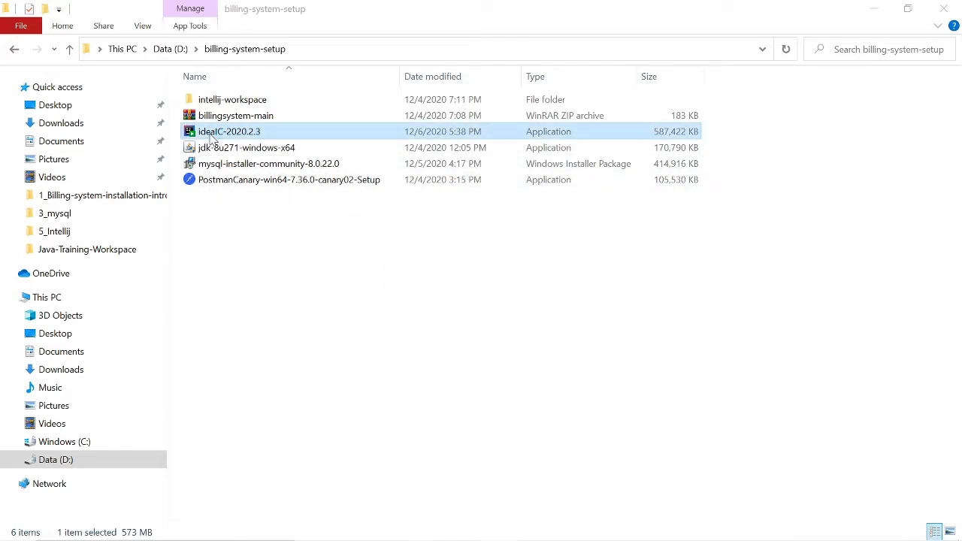
double_click(229, 131)
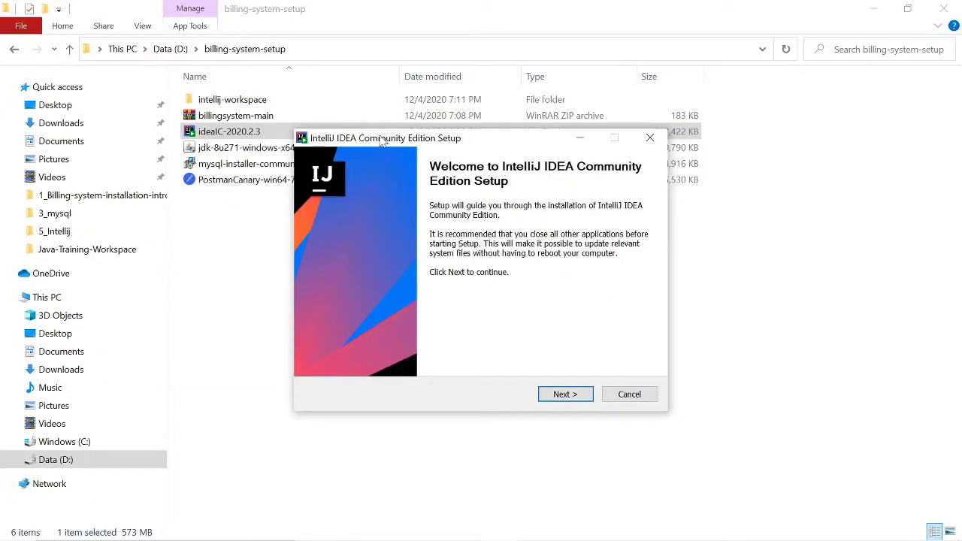
mouse_move(439, 279)
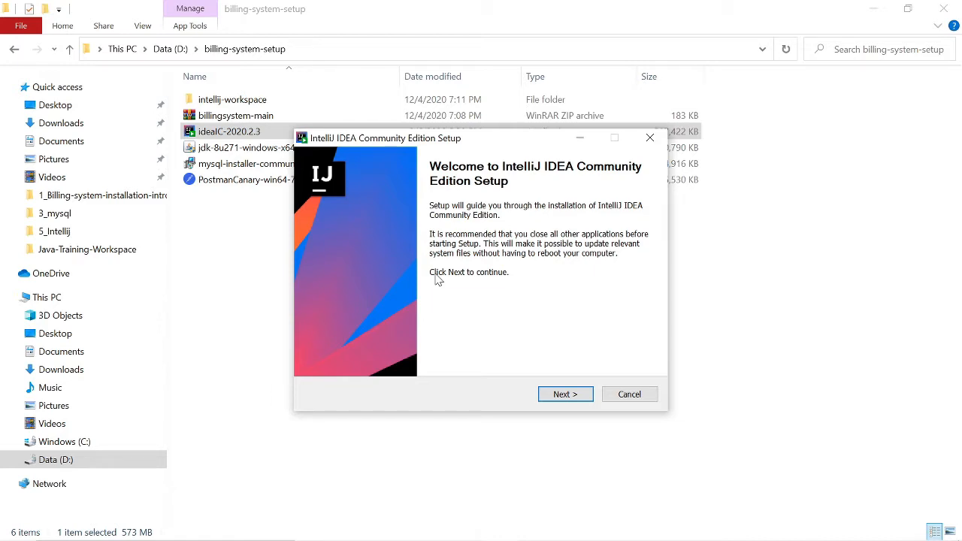
- Install IntelliJ IDEA Community at the default location with the 64-bit launcher shortcut ticked
left_click(566, 394)
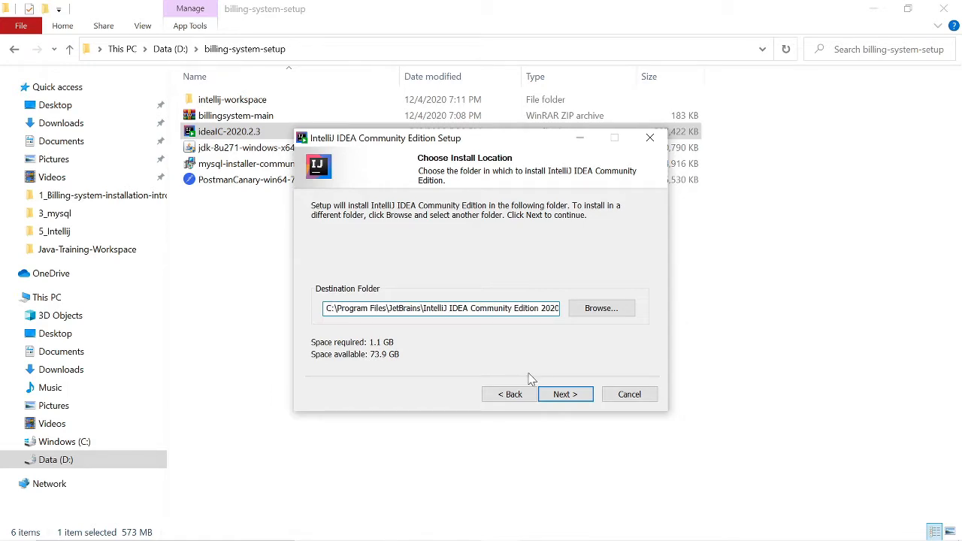
left_click(565, 394)
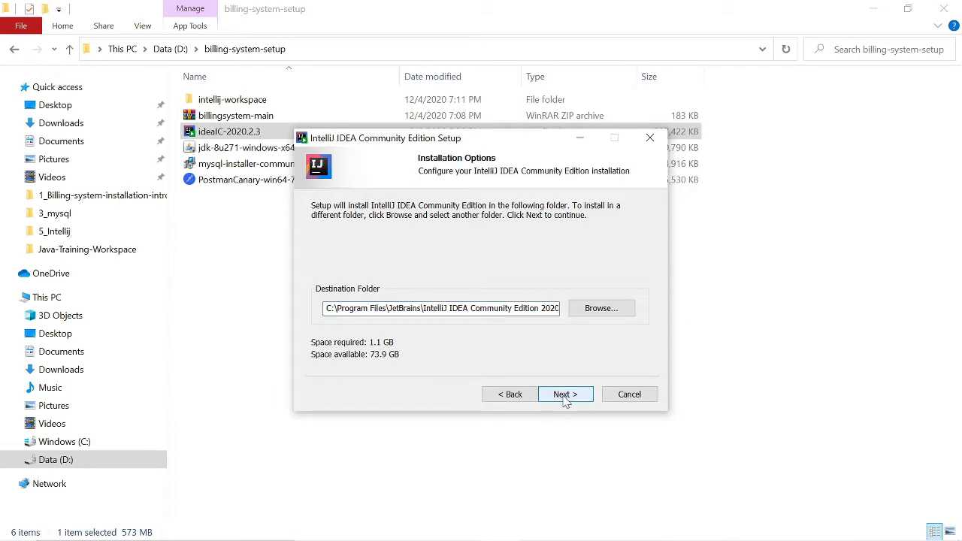
left_click(566, 394)
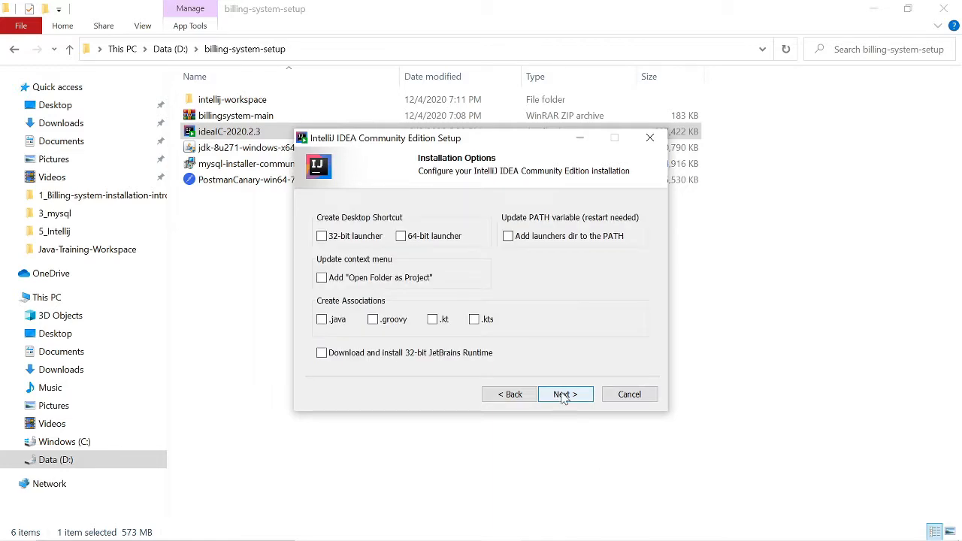
mouse_move(509, 340)
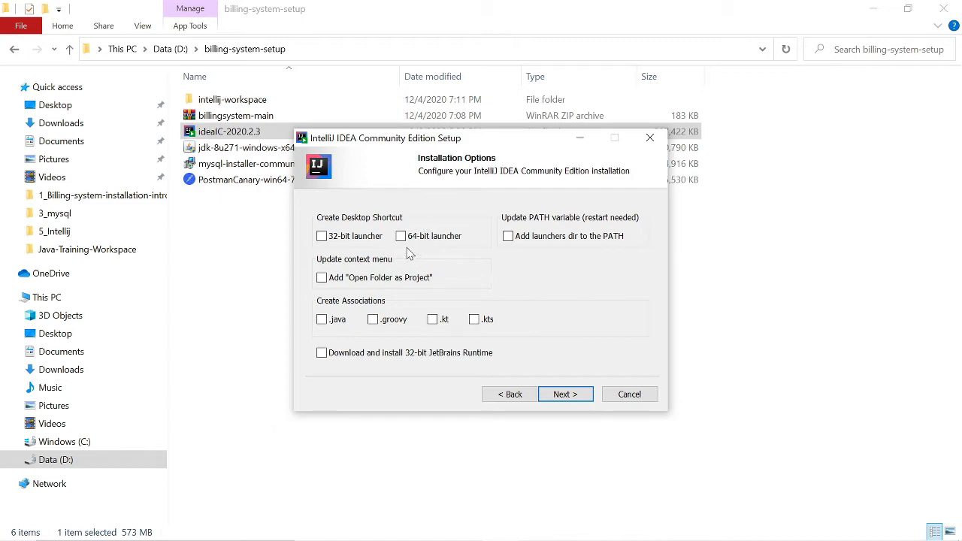
left_click(400, 236)
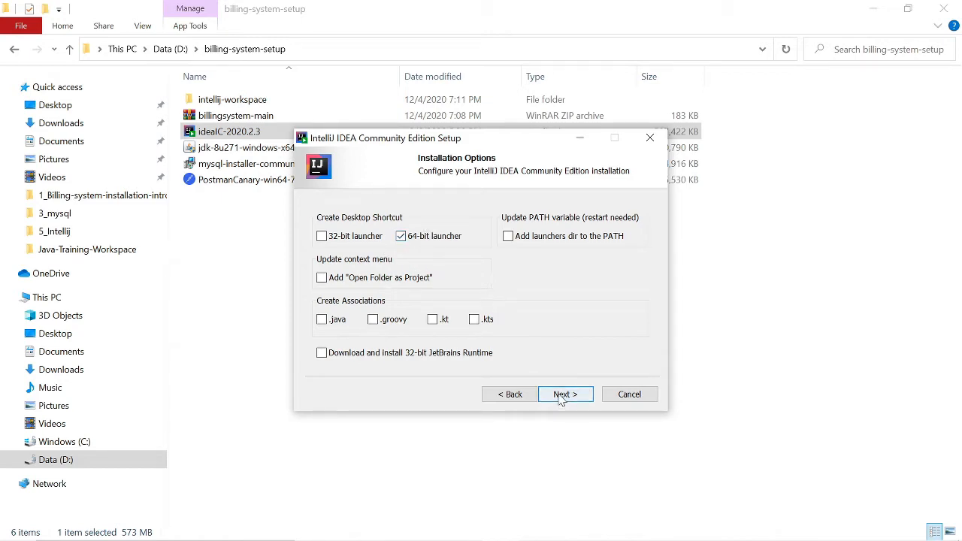
left_click(565, 393)
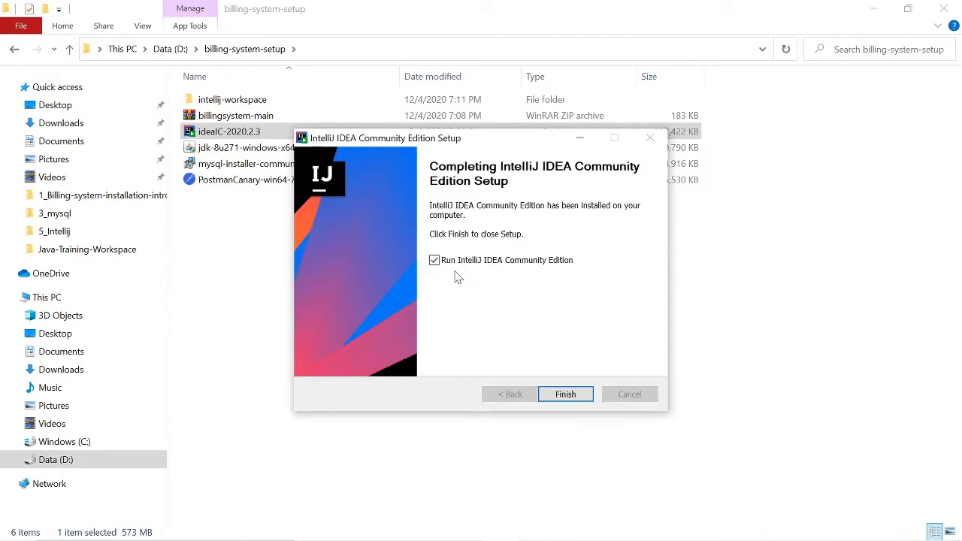
mouse_move(574, 369)
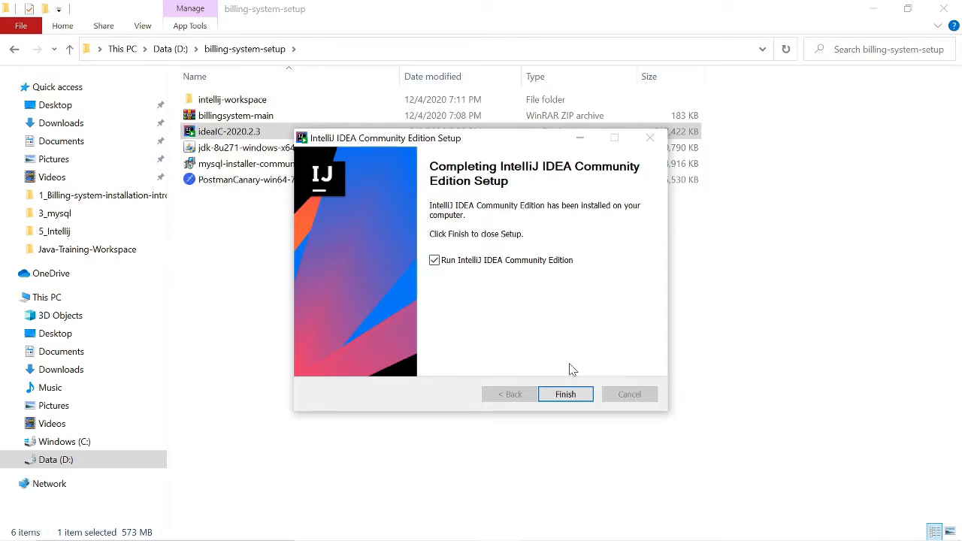
- Finish setup, then permanently delete the old billingsystem folder in intellij-workspace
left_click(565, 394)
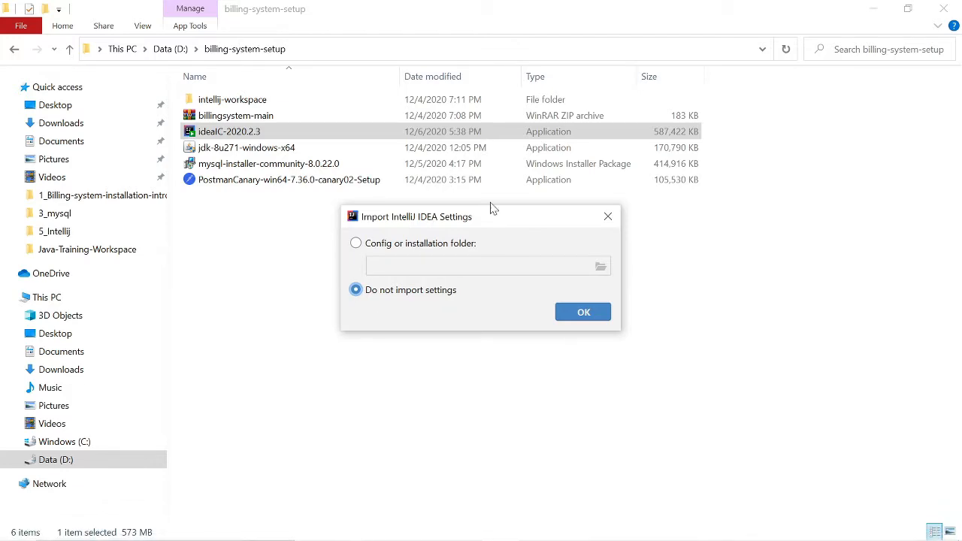
mouse_move(398, 236)
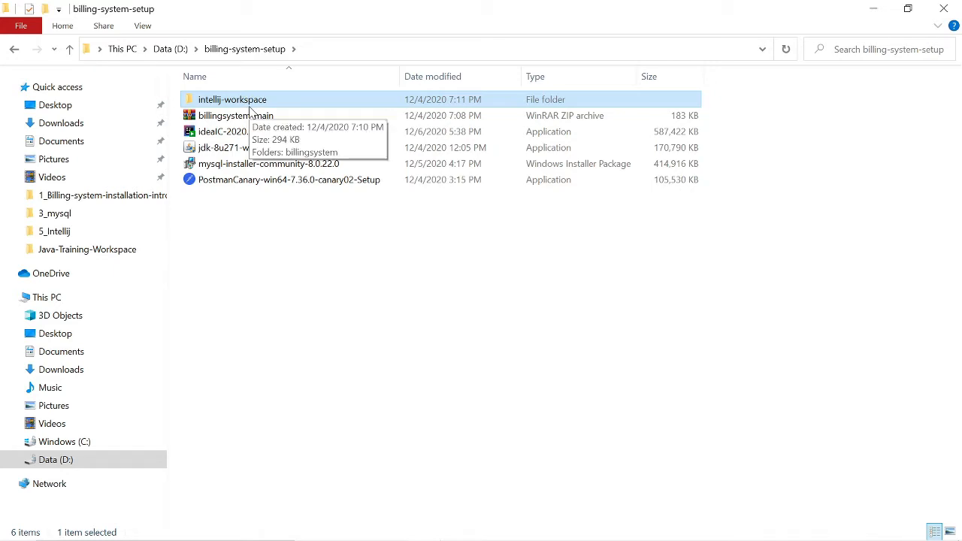
double_click(231, 100)
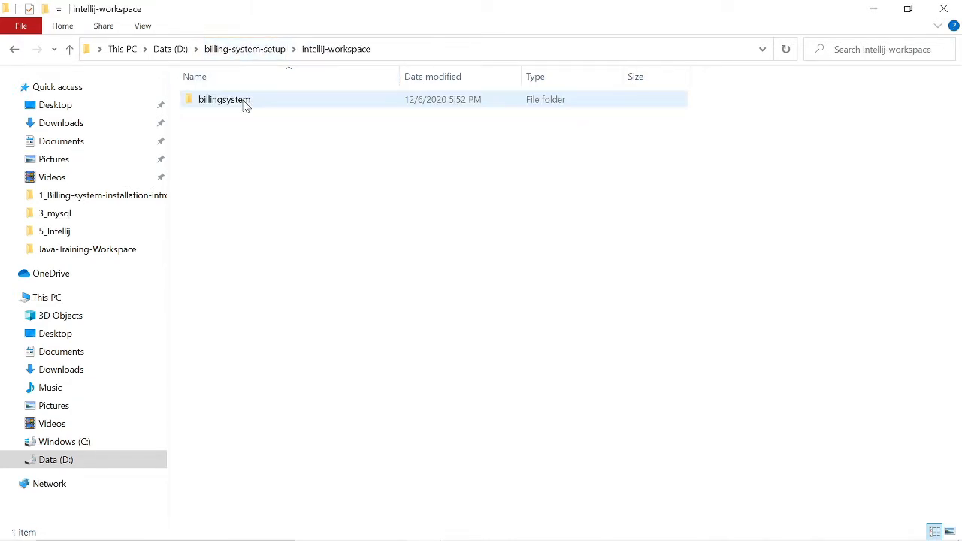
left_click(224, 99)
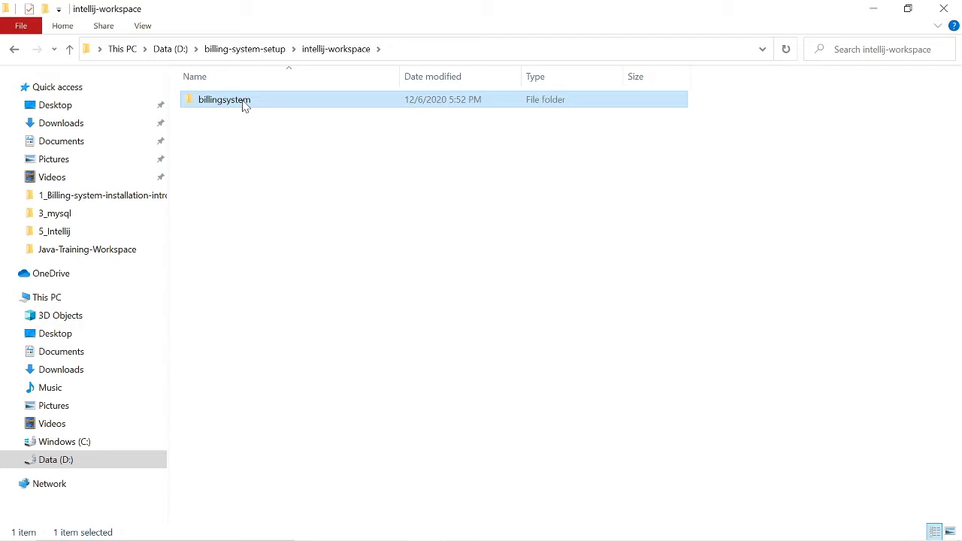
mouse_move(239, 112)
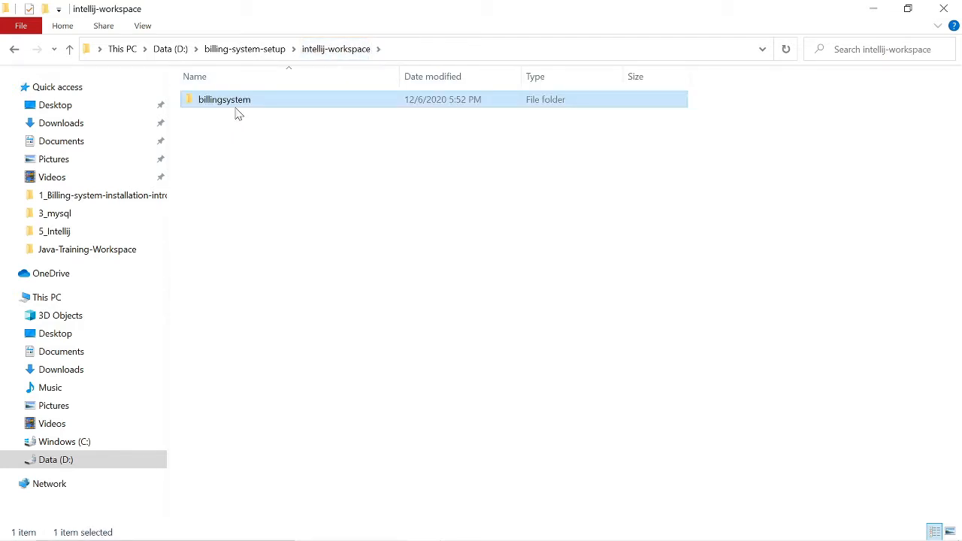
key("Delete")
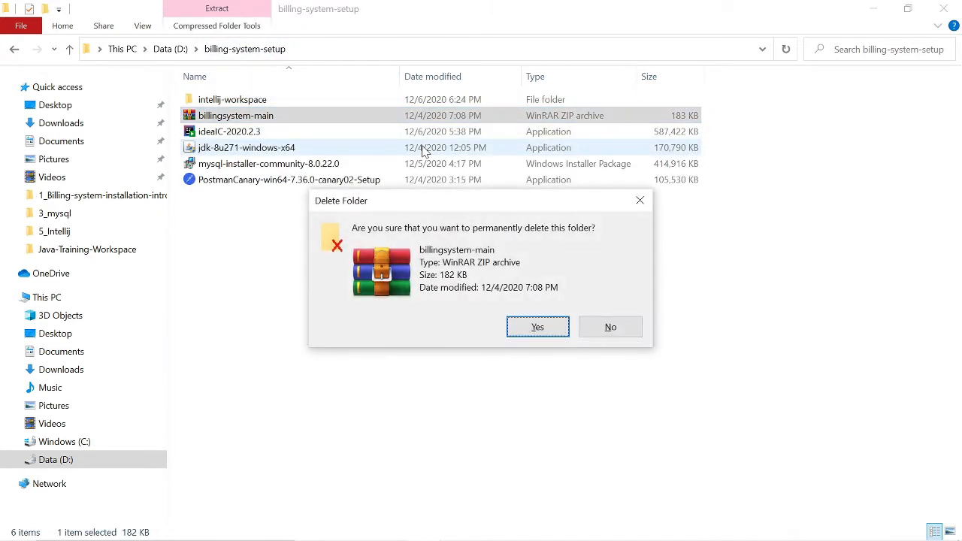
- Confirm the archive deletion and save billingsystem-main.zip from Pinepad Downloads into billing-system-setup
left_click(537, 326)
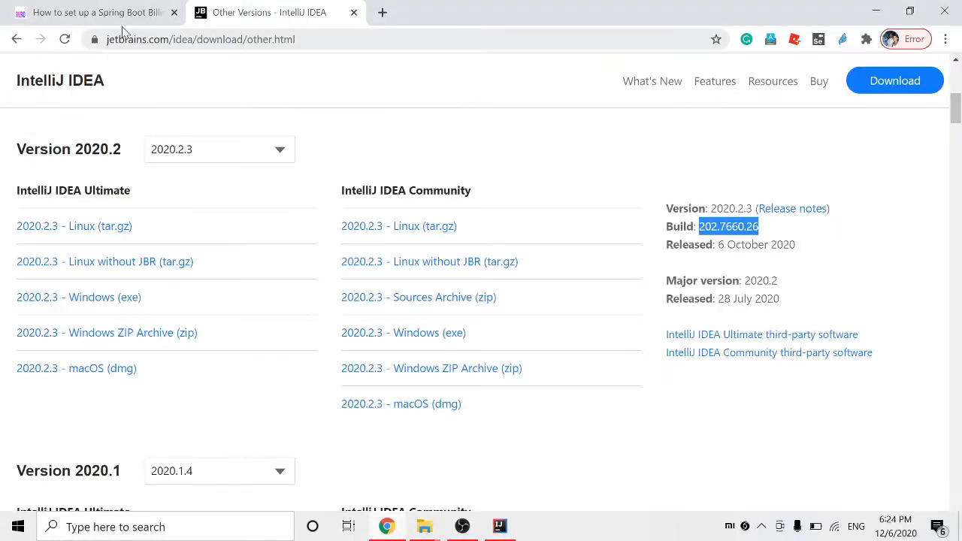
left_click(90, 12)
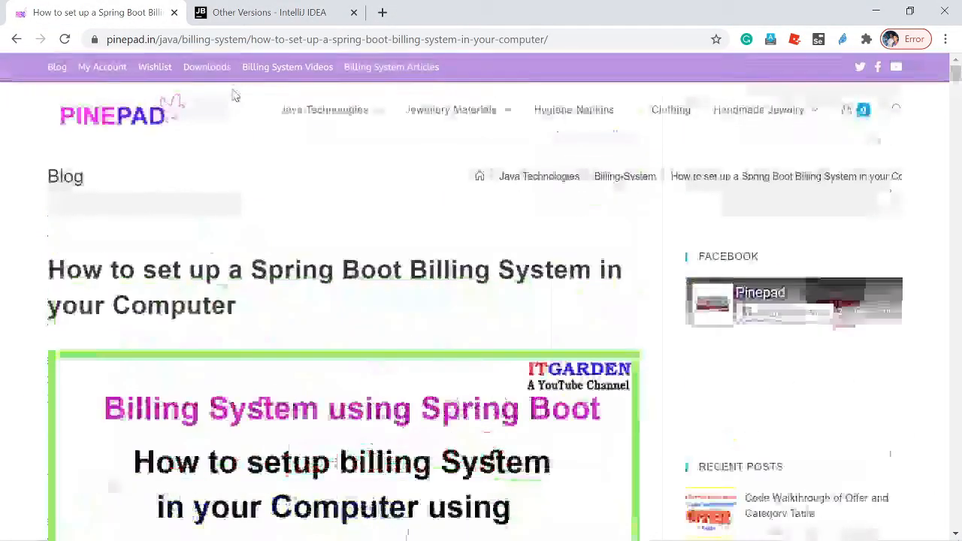
left_click(207, 67)
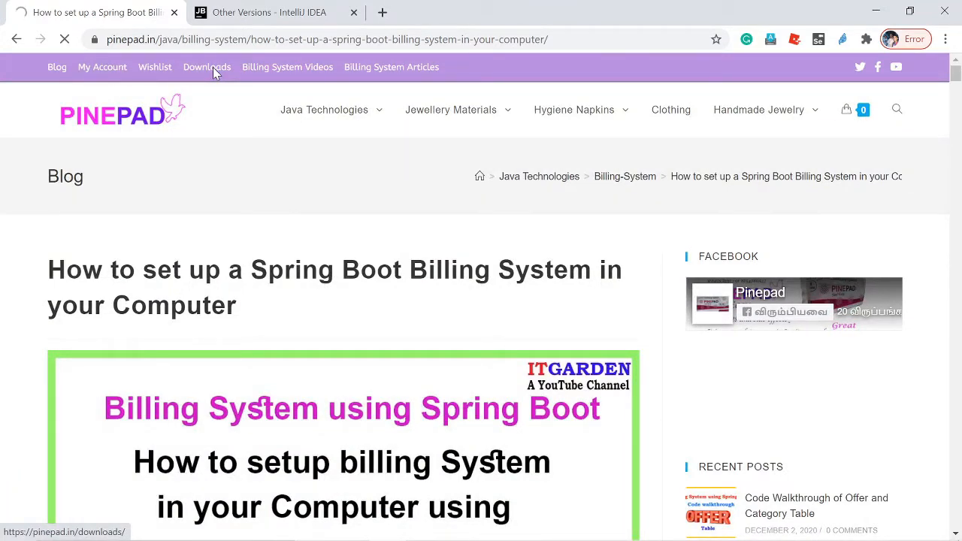
left_click(207, 67)
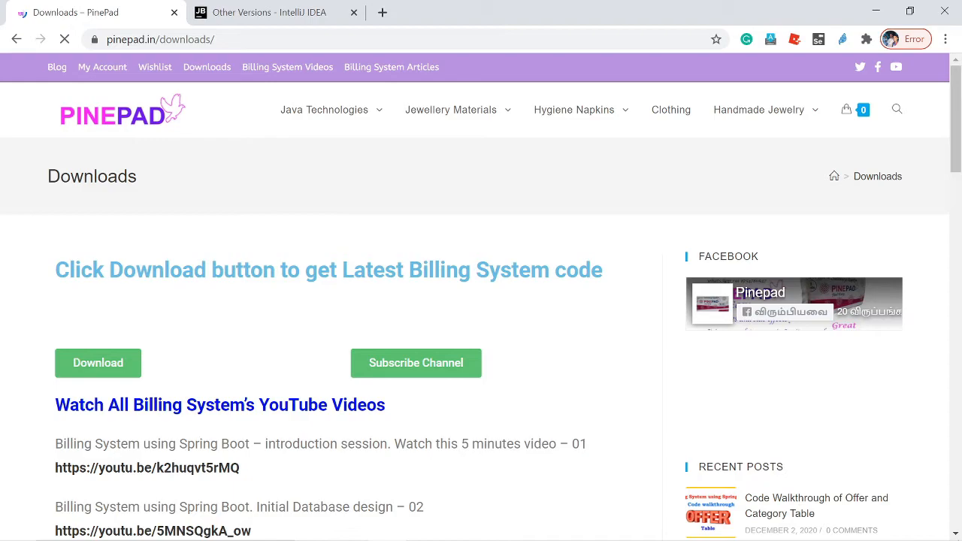
scroll("down", 3)
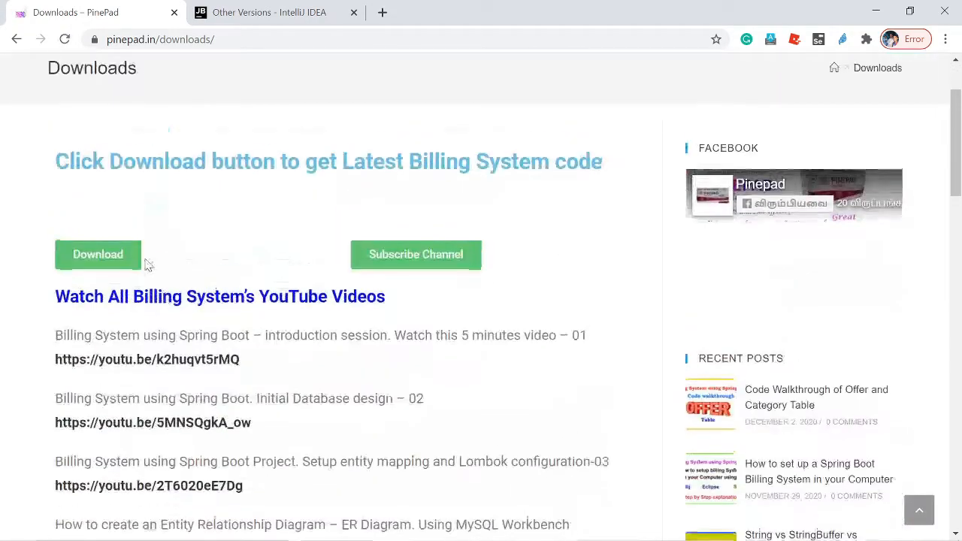
left_click(97, 254)
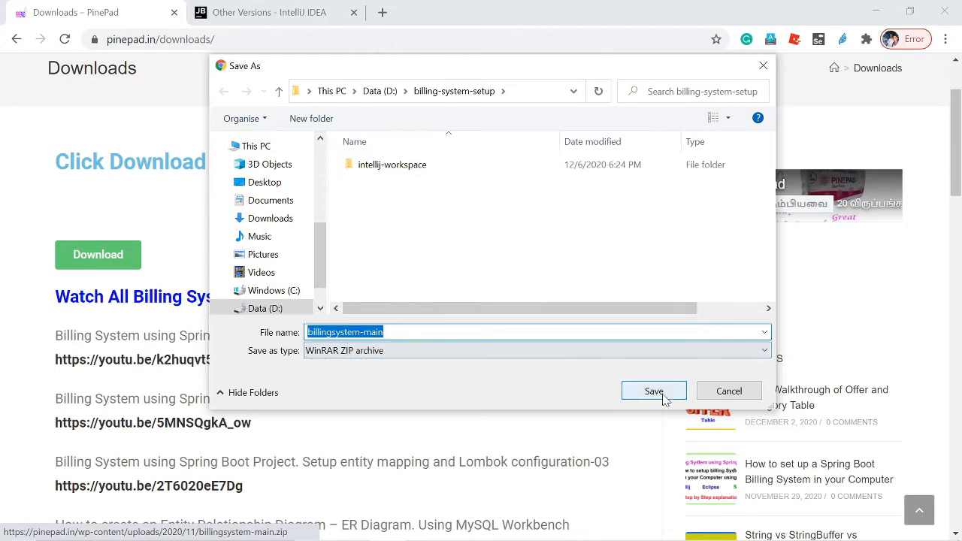
left_click(652, 391)
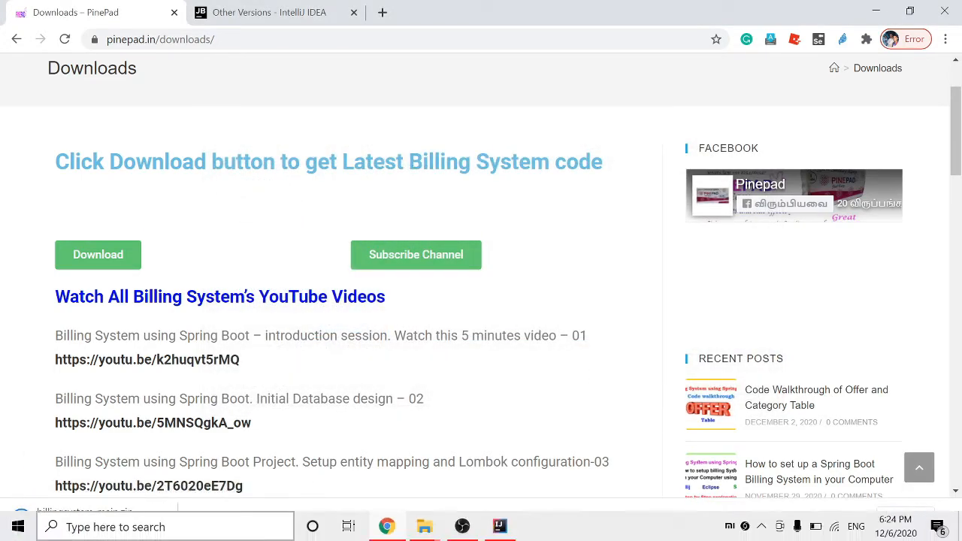
left_click(160, 519)
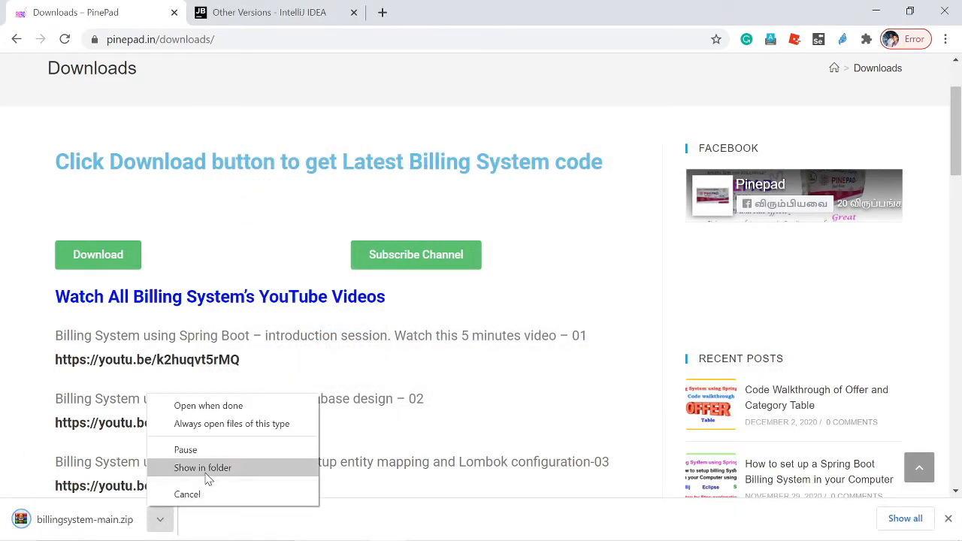
- Rename the extracted billingsystem-main folder in billing-system-setup to billingsystem
left_click(203, 467)
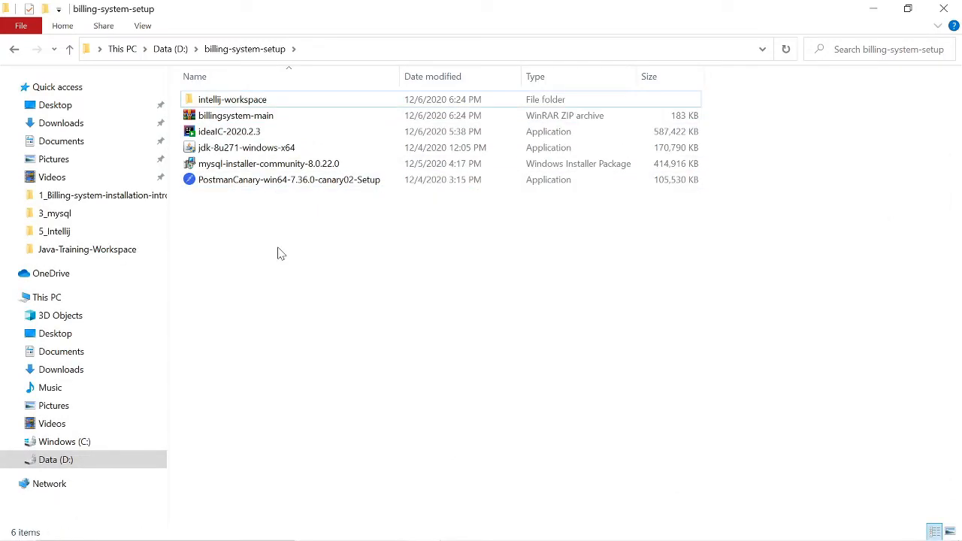
left_click(235, 115)
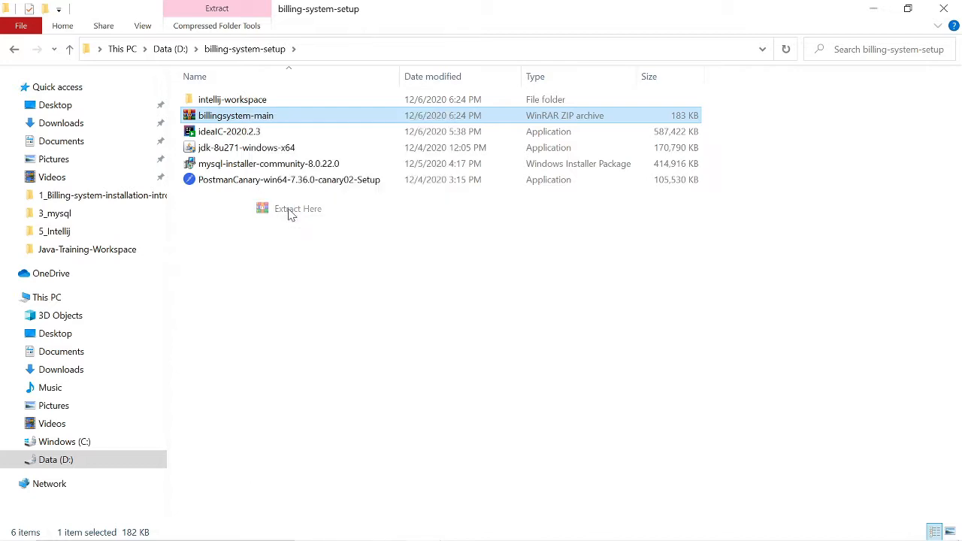
left_click(298, 209)
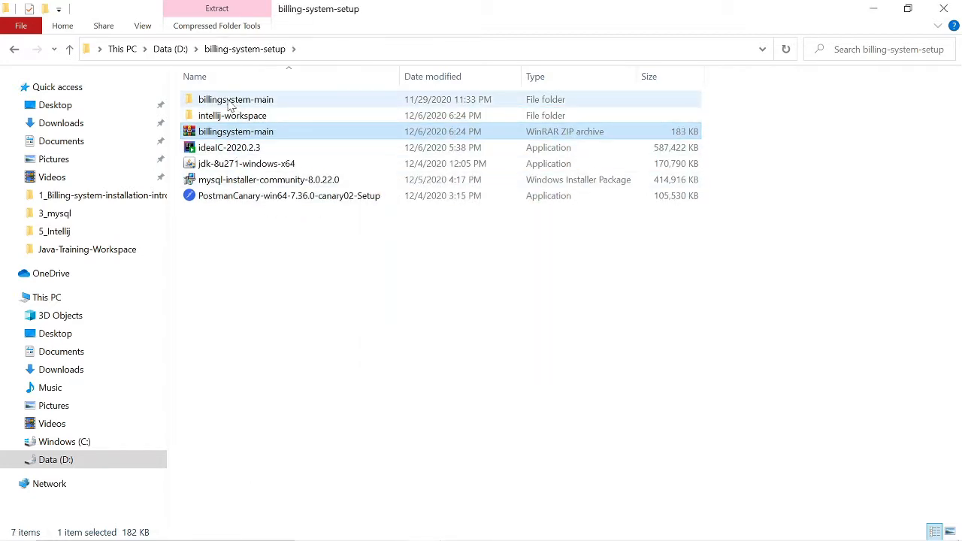
left_click(236, 99)
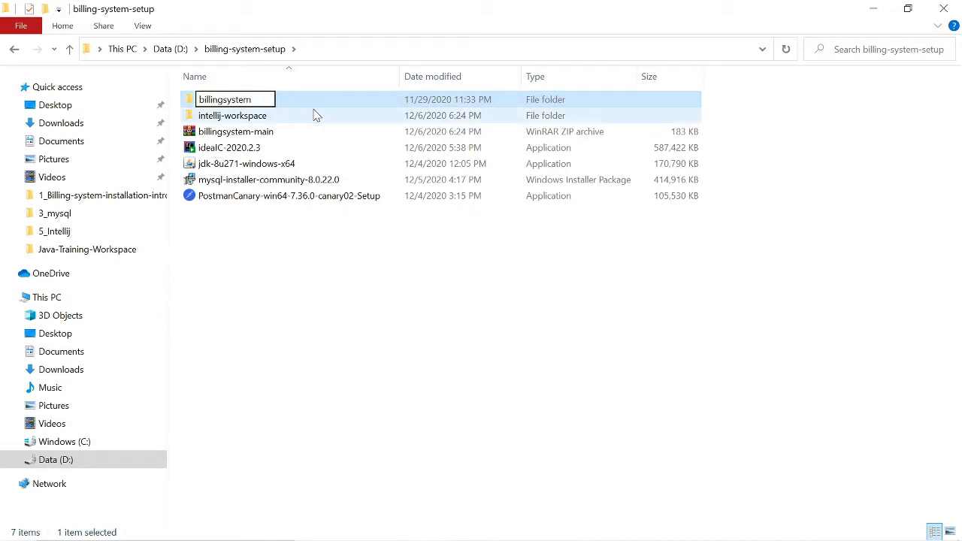
key("Return")
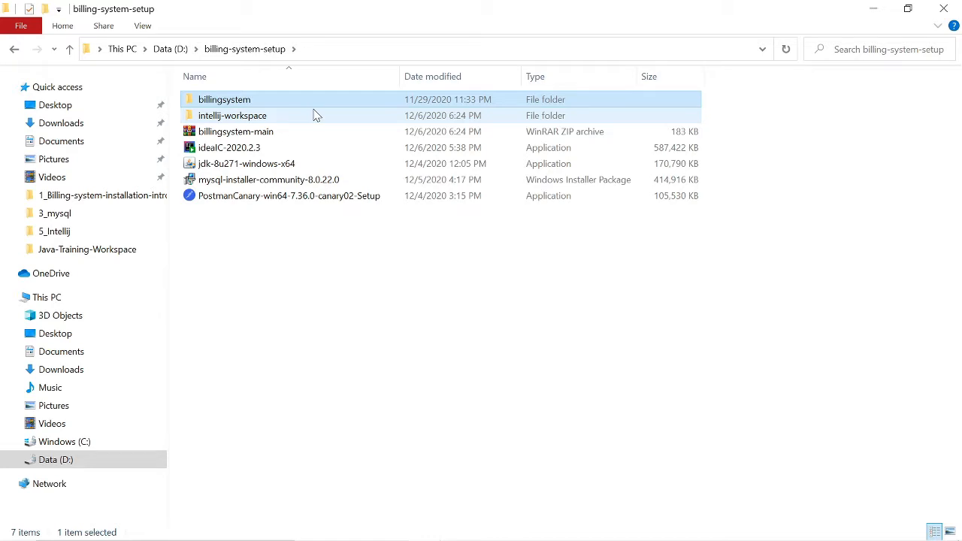
mouse_move(278, 102)
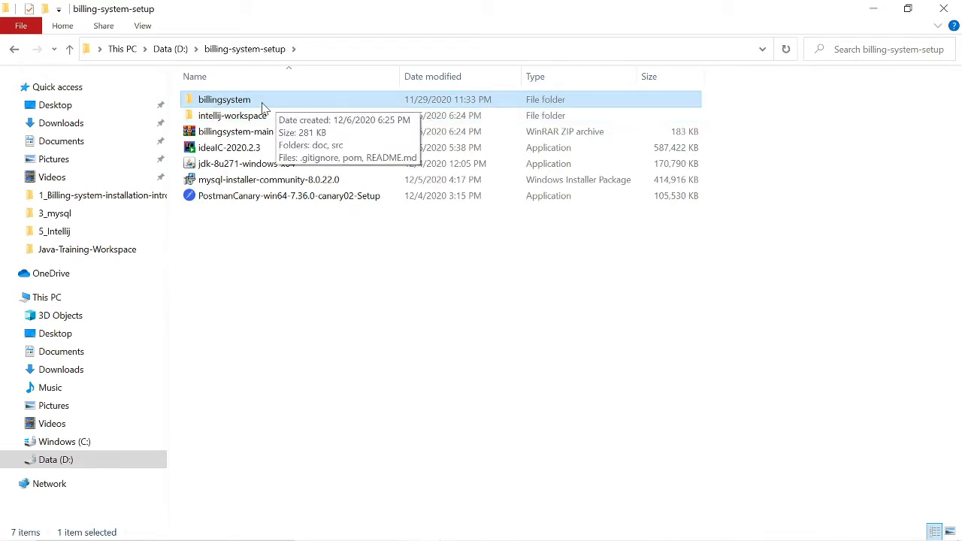
mouse_move(250, 108)
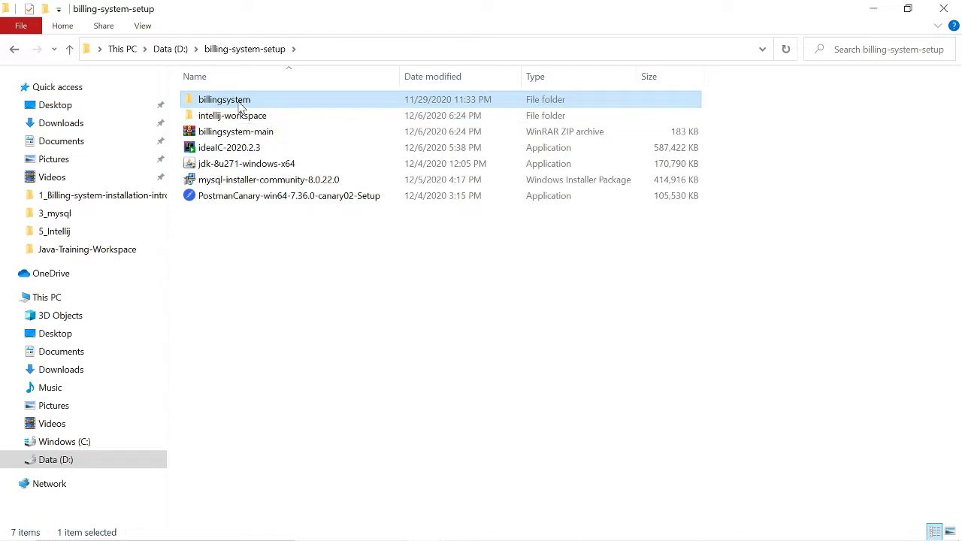
mouse_move(247, 101)
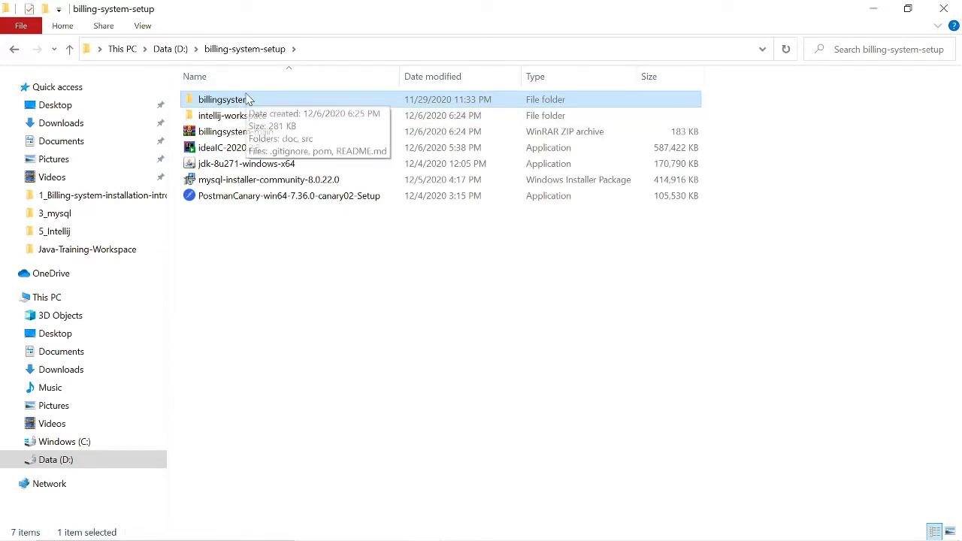
mouse_move(224, 100)
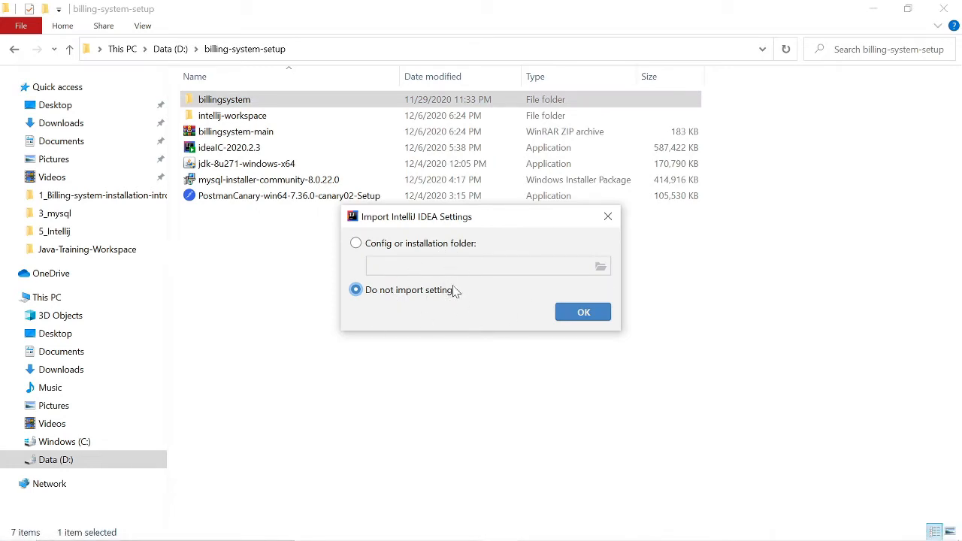
mouse_move(463, 301)
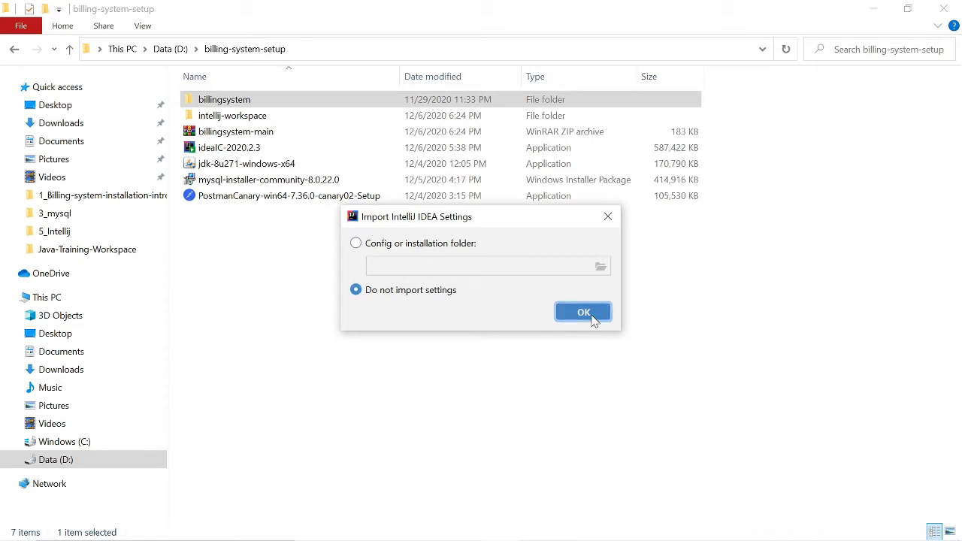
- Skip importing settings, pick the Light theme, keep default plugins, and start IntelliJ IDEA
left_click(583, 312)
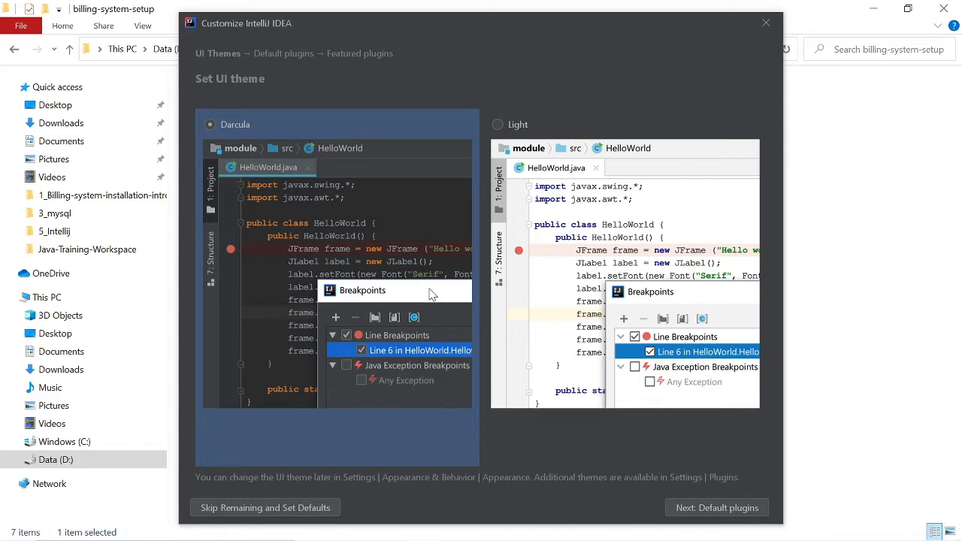
left_click(497, 125)
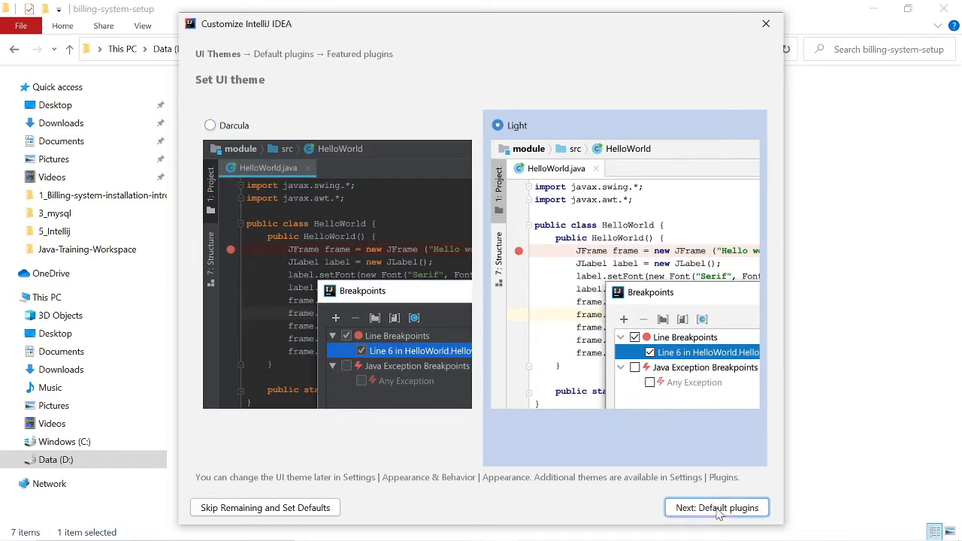
left_click(716, 507)
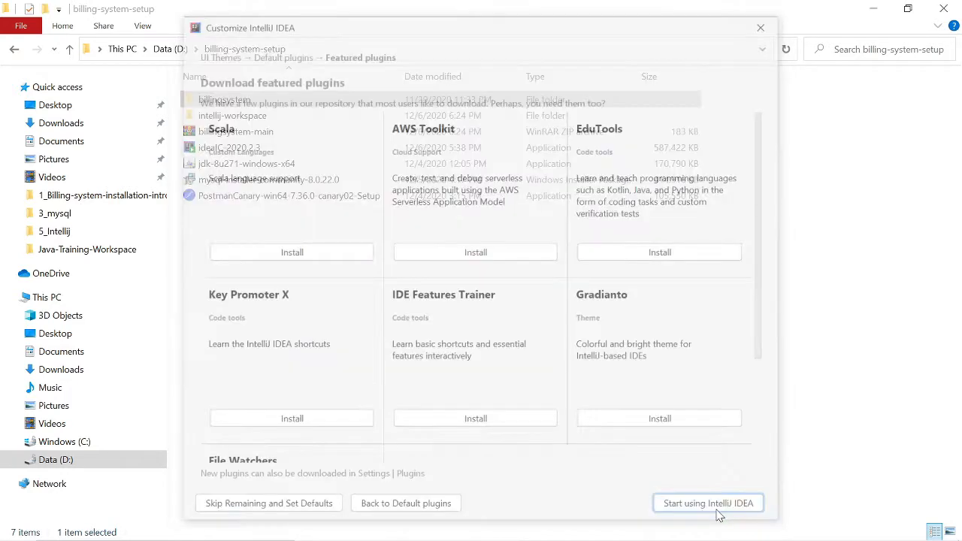
left_click(707, 503)
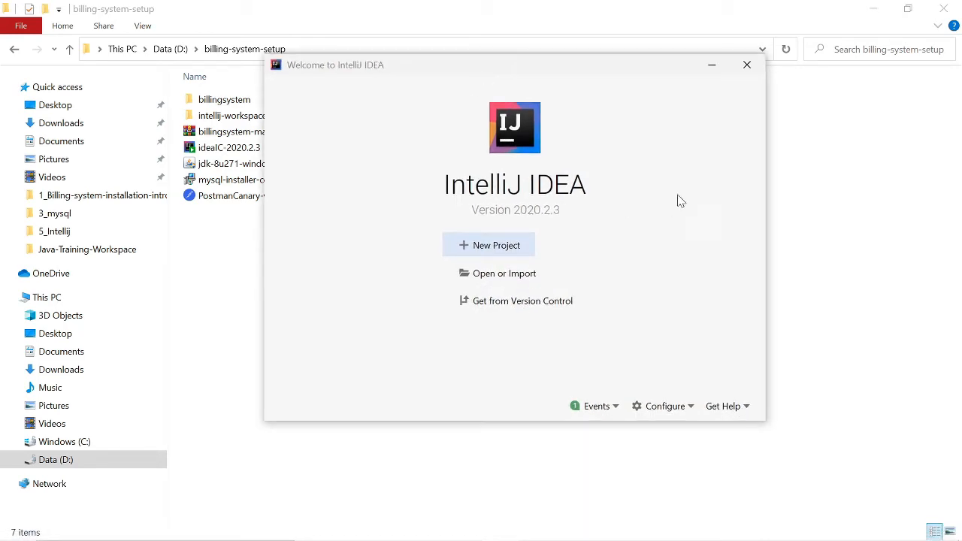
mouse_move(528, 269)
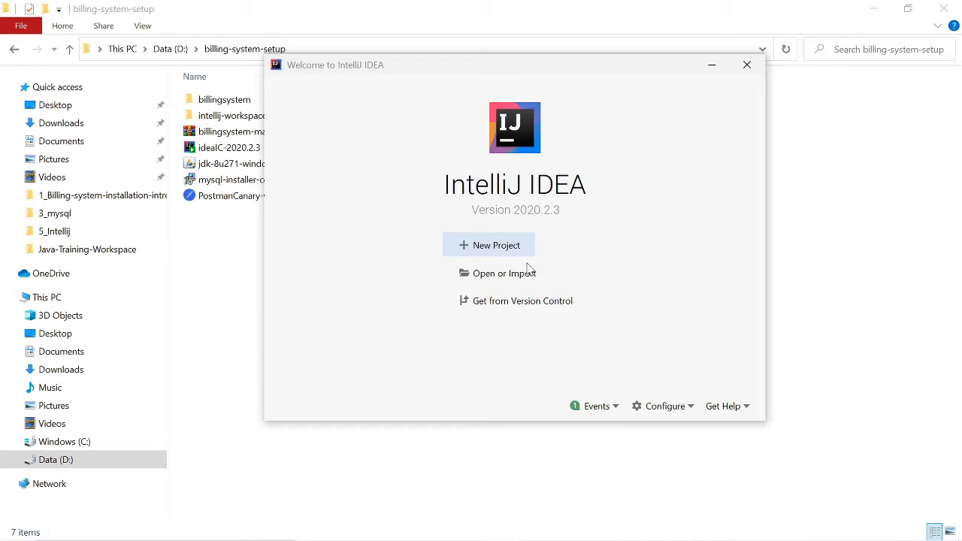
mouse_move(573, 308)
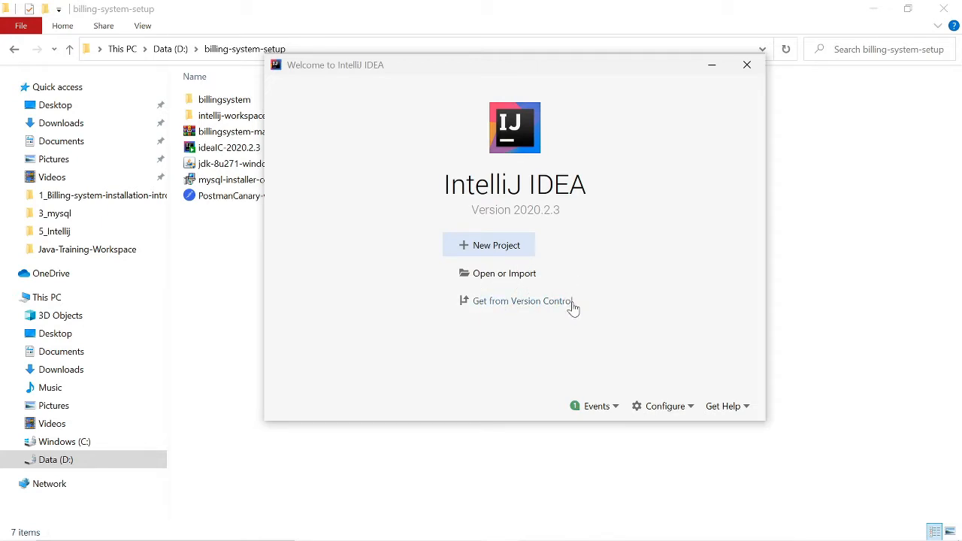
mouse_move(565, 315)
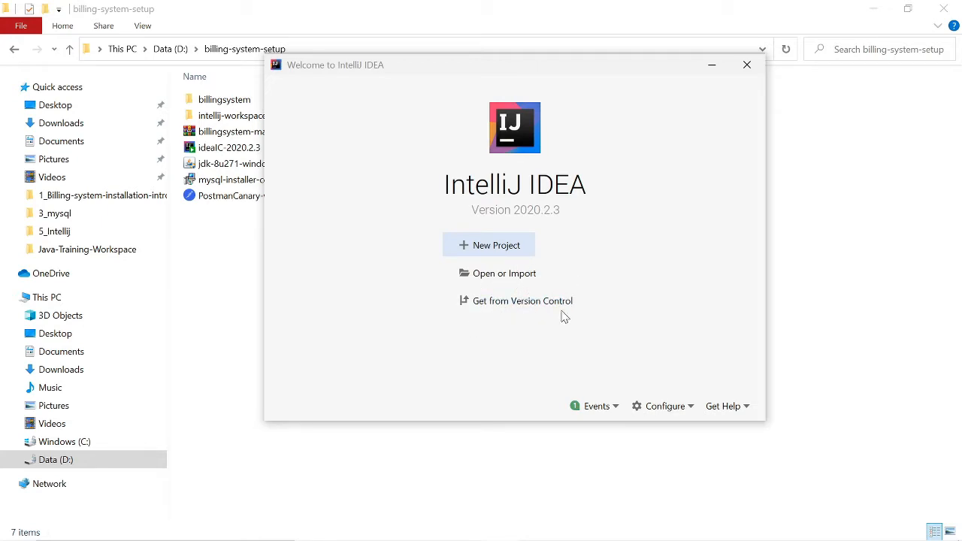
mouse_move(504, 273)
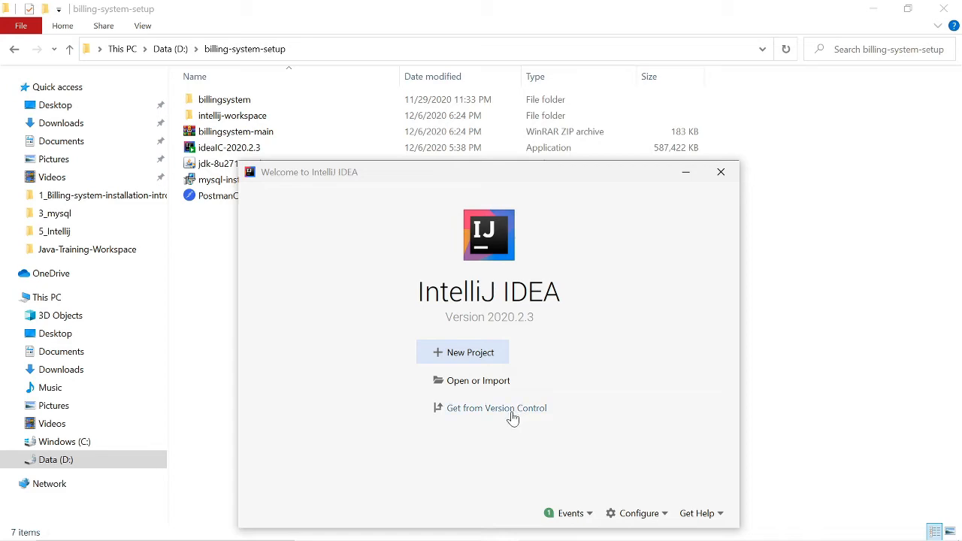
mouse_move(477, 380)
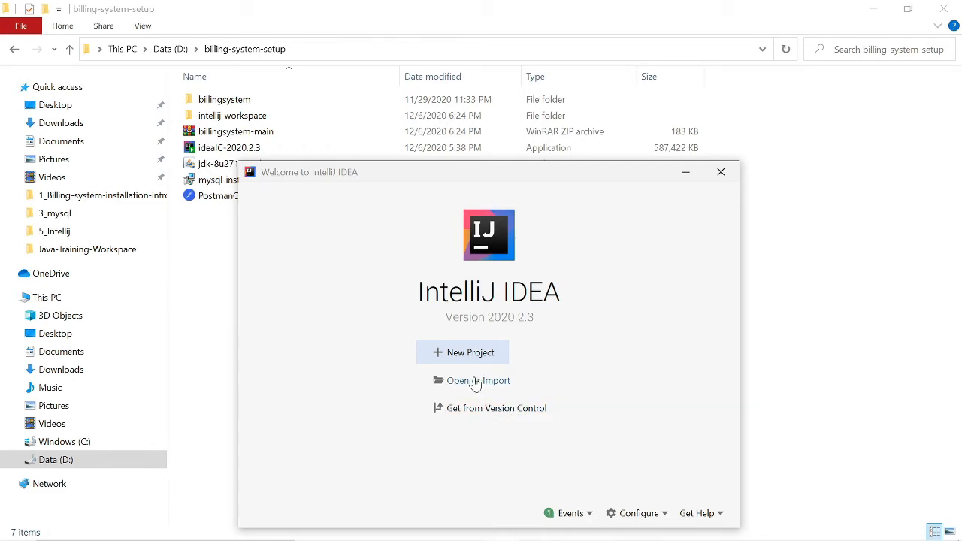
- Move the billingsystem folder into intellij-workspace
left_click(478, 381)
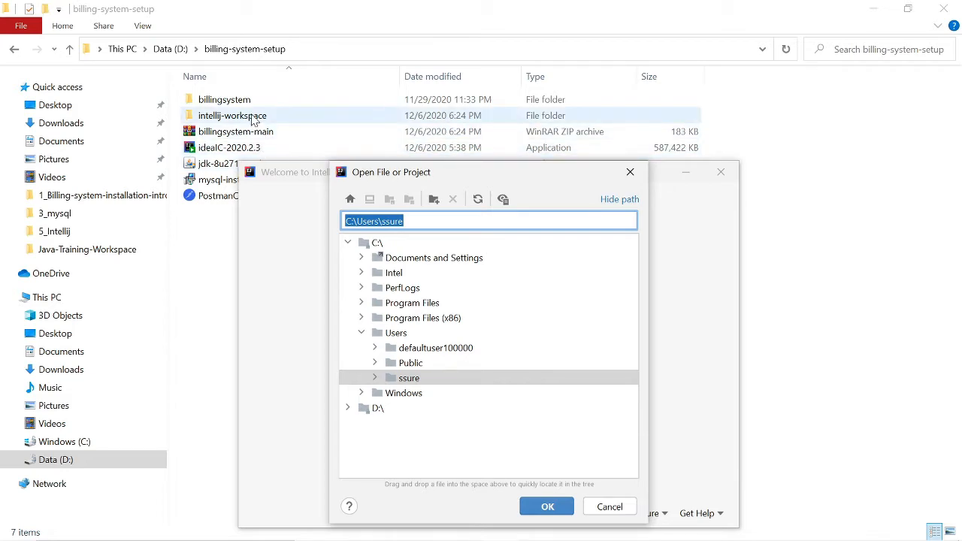
left_click(610, 506)
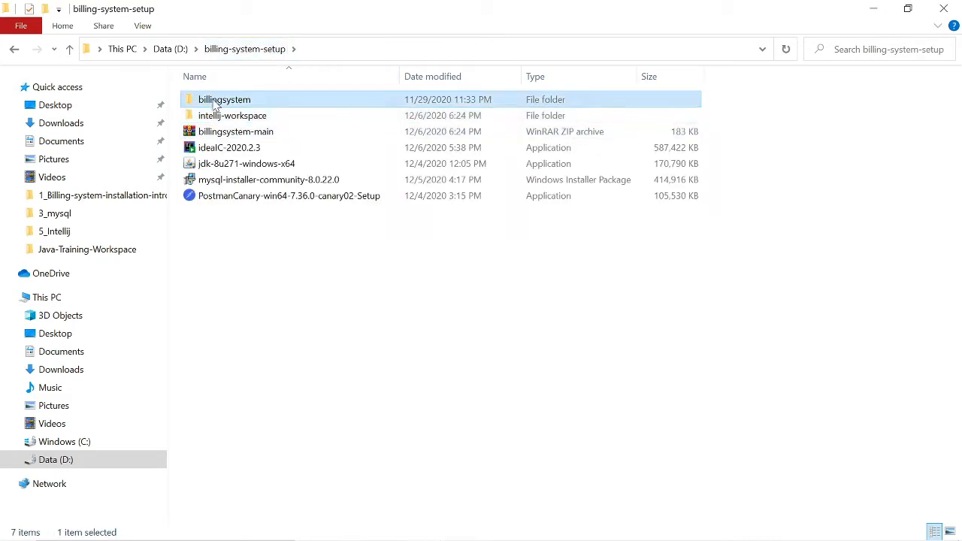
right_click(224, 99)
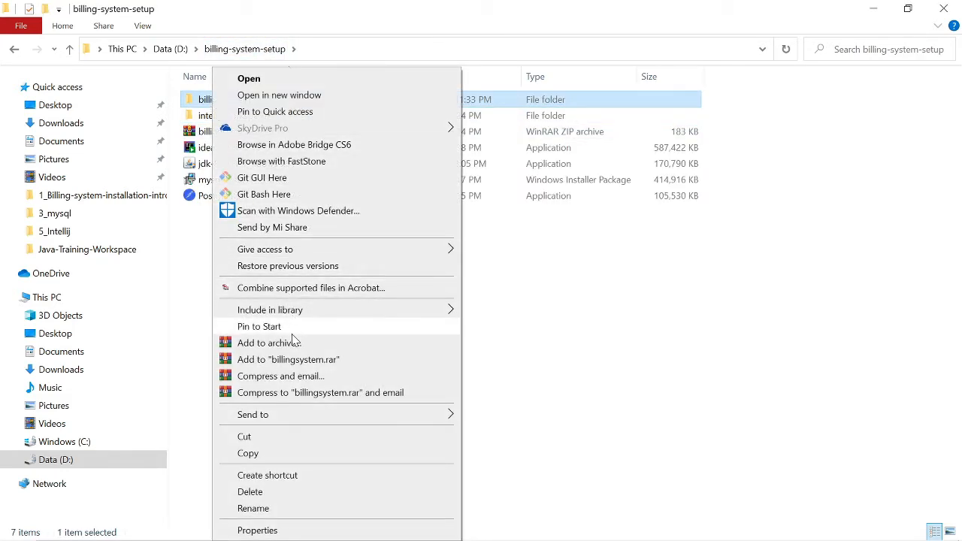
left_click(248, 78)
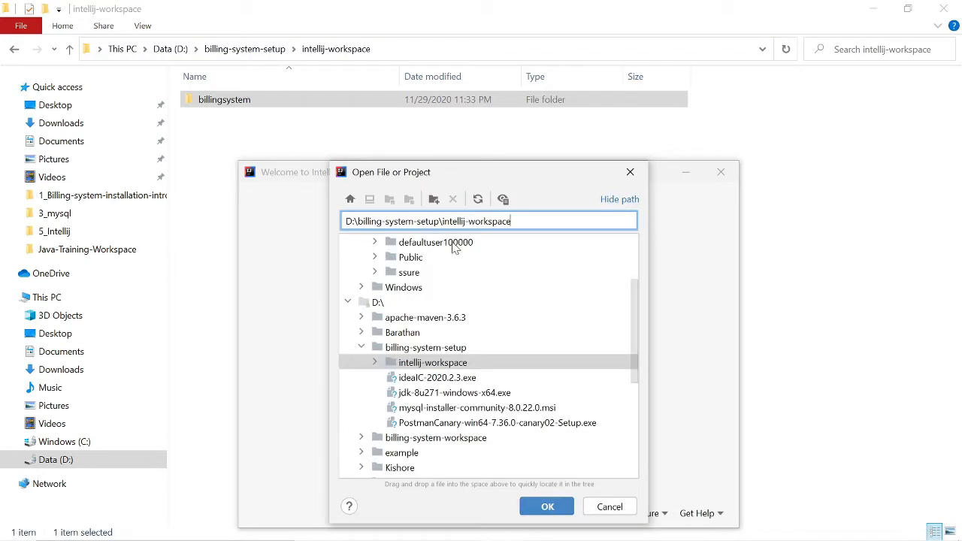
- Open billingsystem's pom.xml as a project
left_click(432, 362)
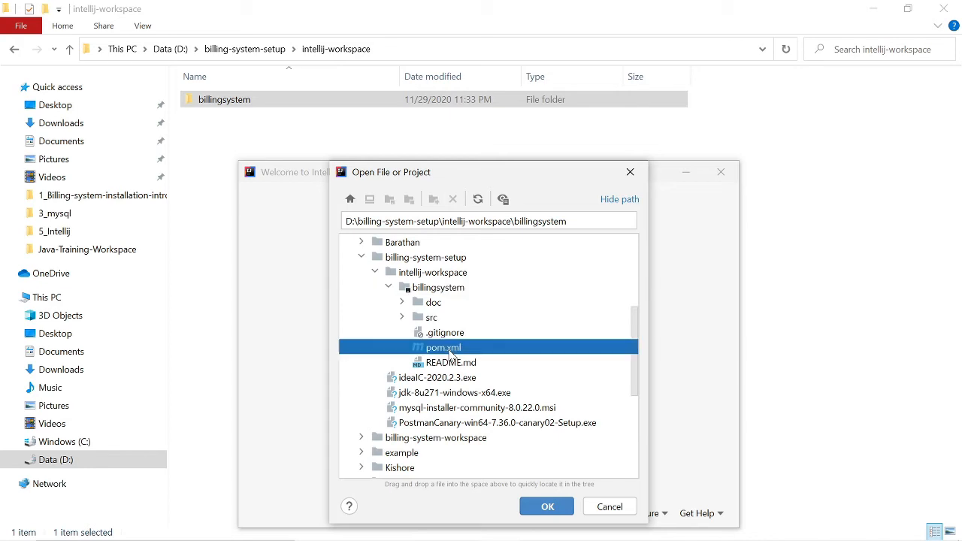
left_click(547, 506)
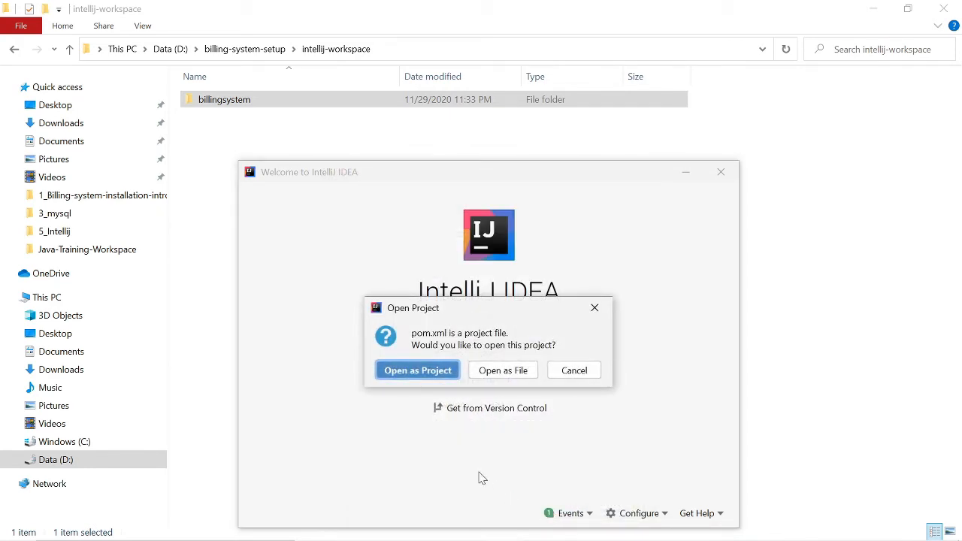
mouse_move(454, 390)
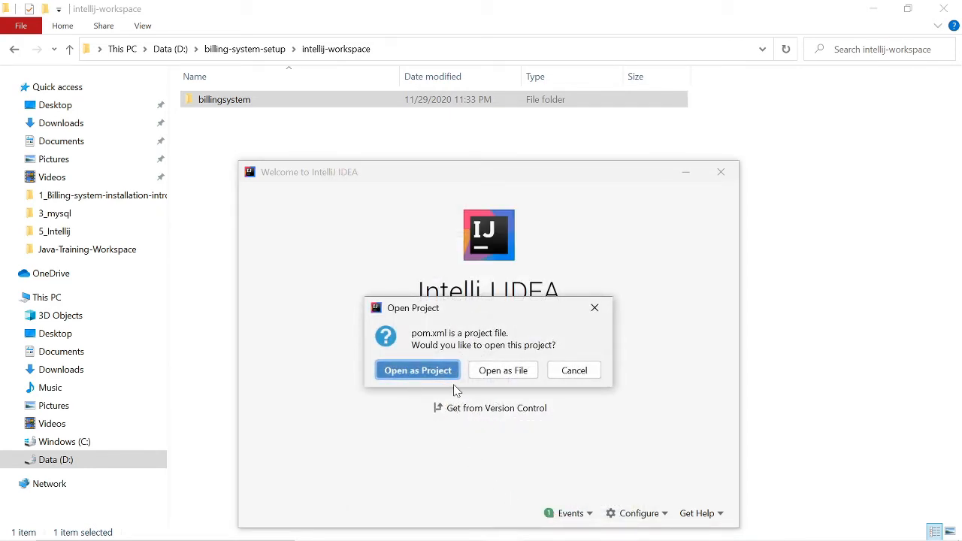
mouse_move(417, 378)
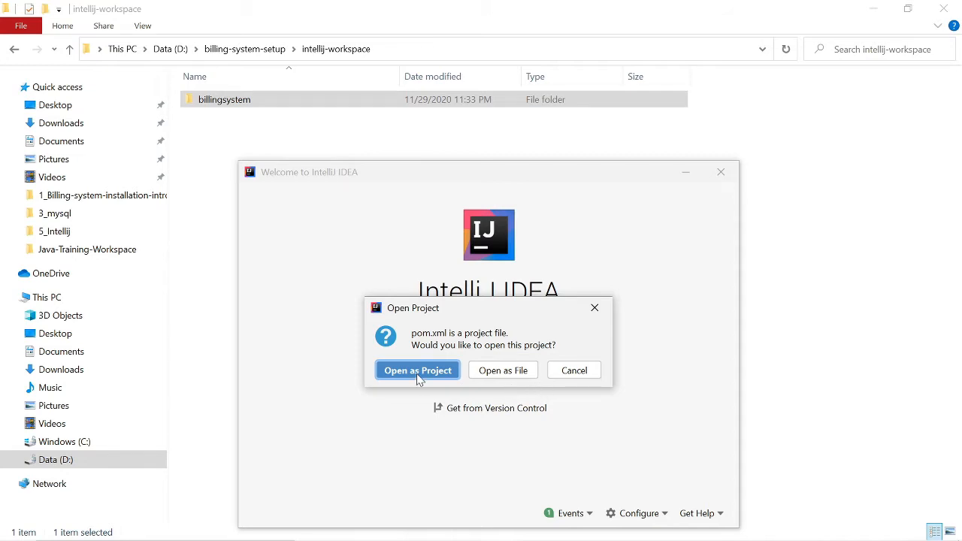
left_click(417, 370)
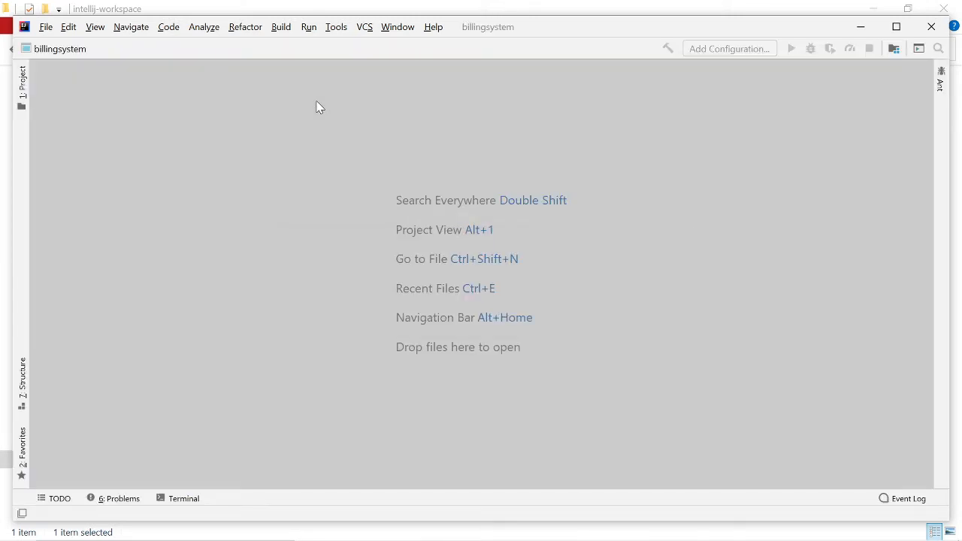
- Expand src > main > java > com.itgarden > controller and open TestController.java
left_click(21, 78)
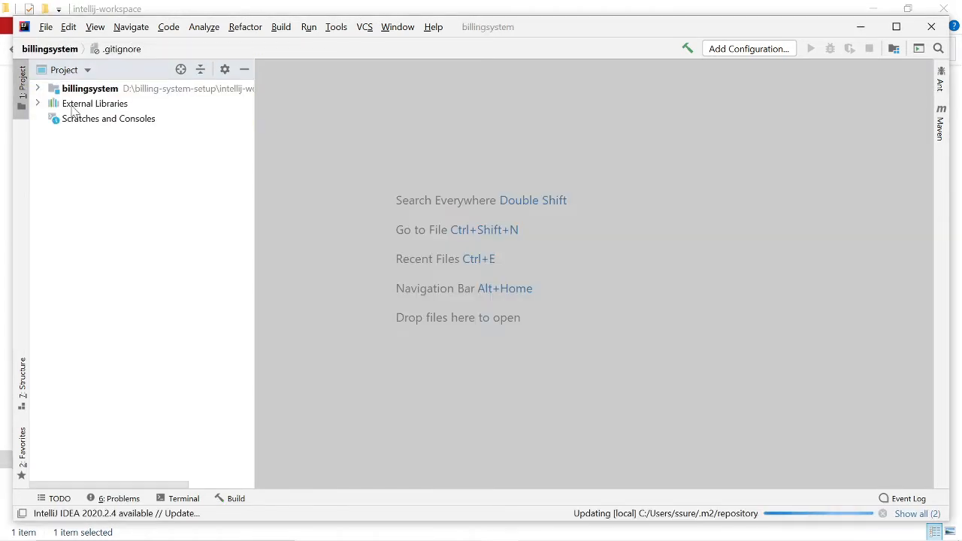
mouse_move(340, 177)
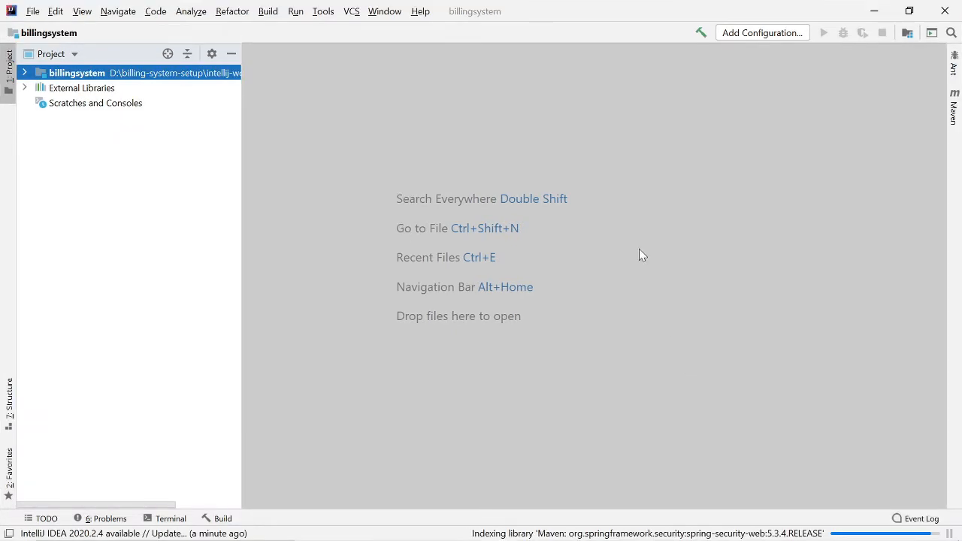
mouse_move(300, 318)
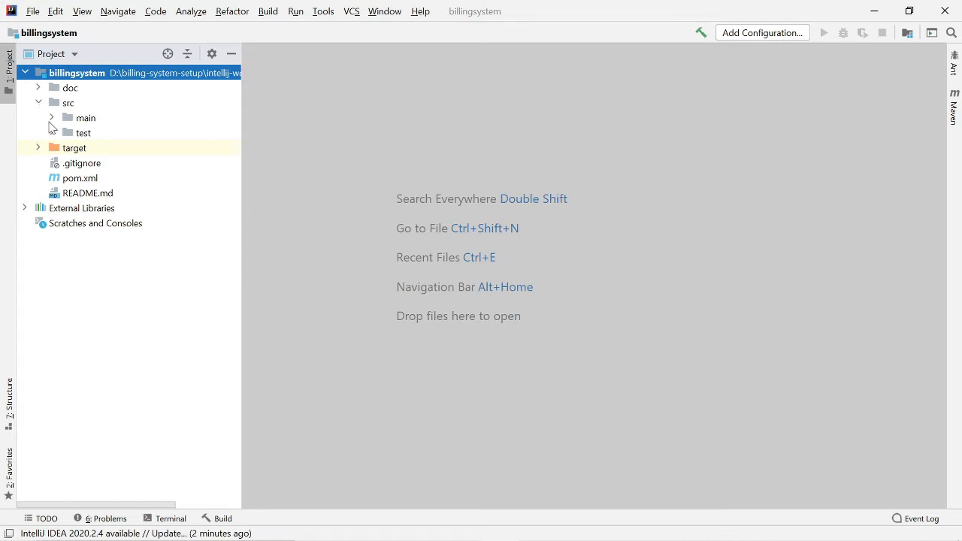
left_click(52, 117)
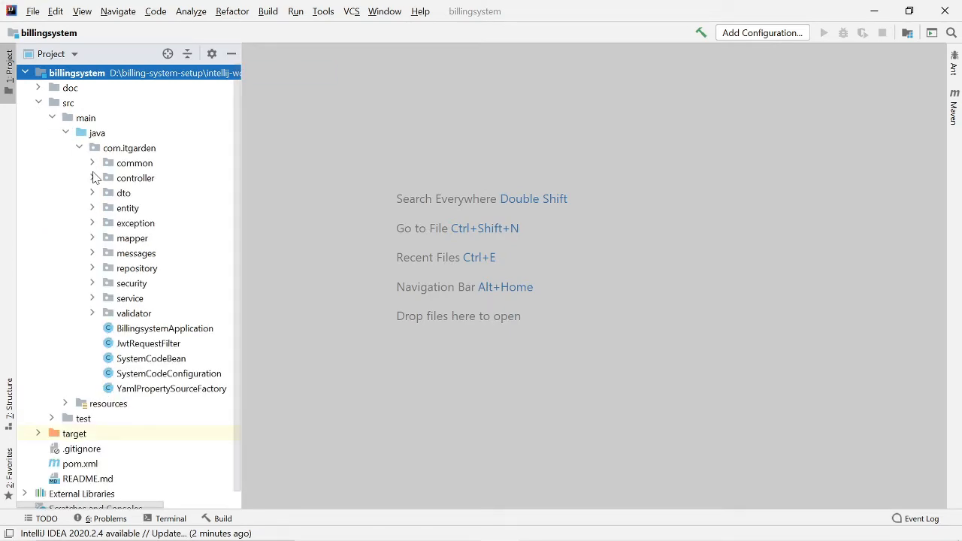
left_click(92, 178)
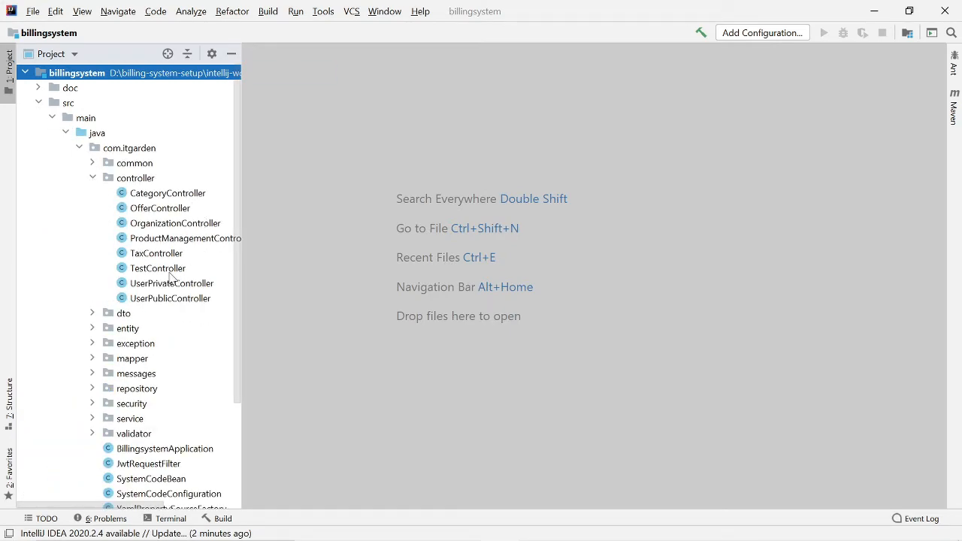
double_click(158, 268)
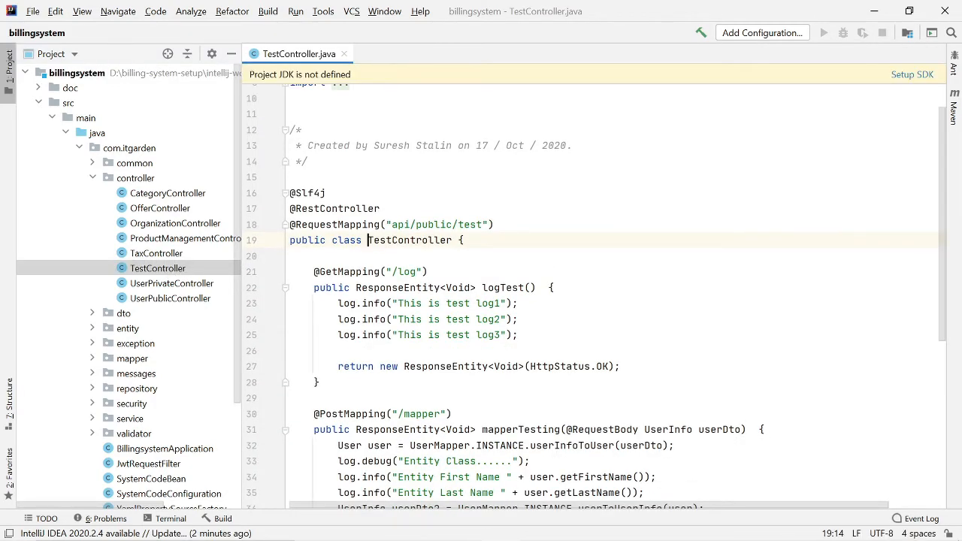
- Set the project SDK to Java 1.8 (1.8.0_271) from the missing-JDK banner
left_click(553, 287)
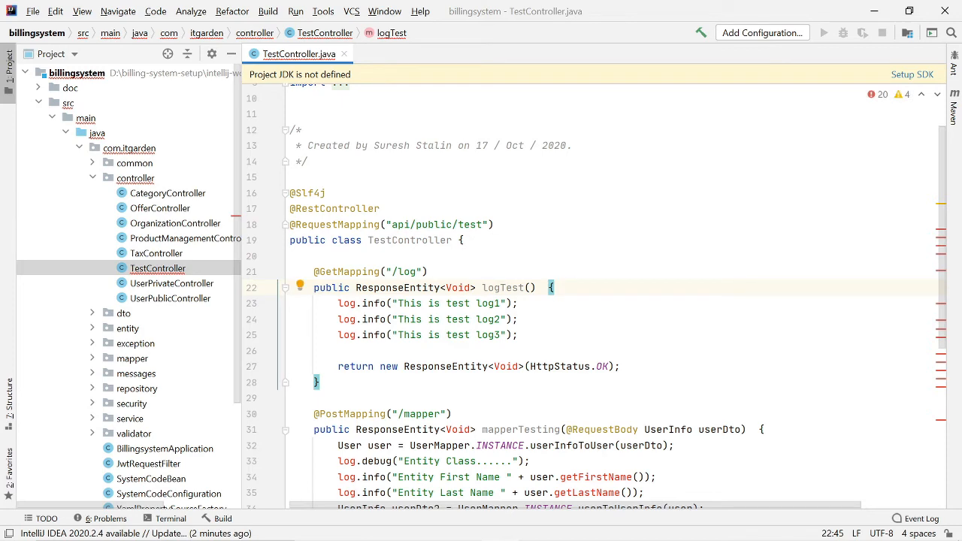
mouse_move(913, 73)
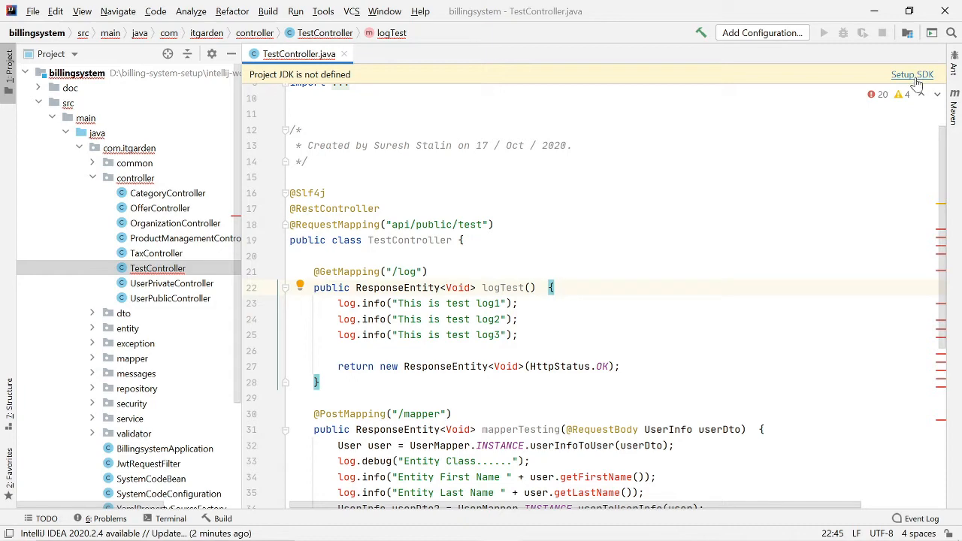
left_click(937, 94)
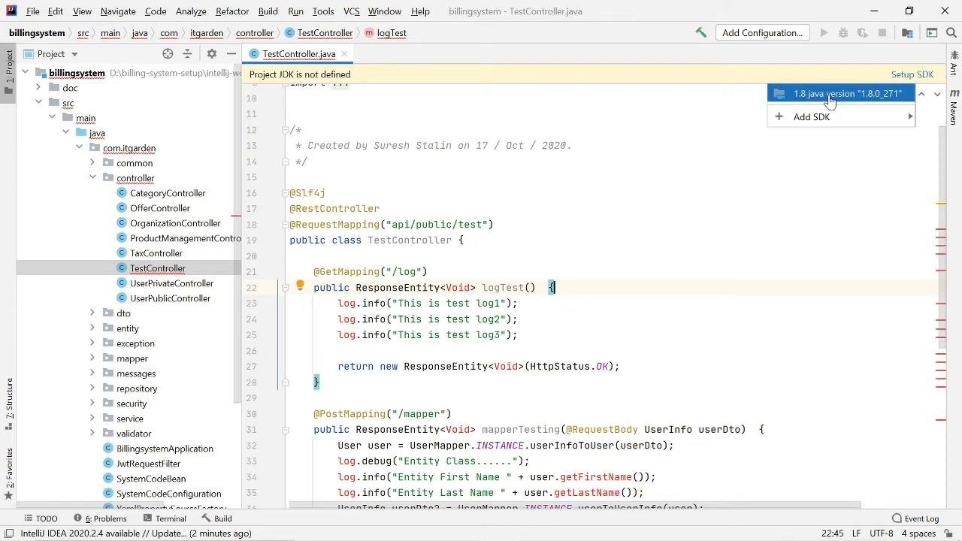
left_click(847, 93)
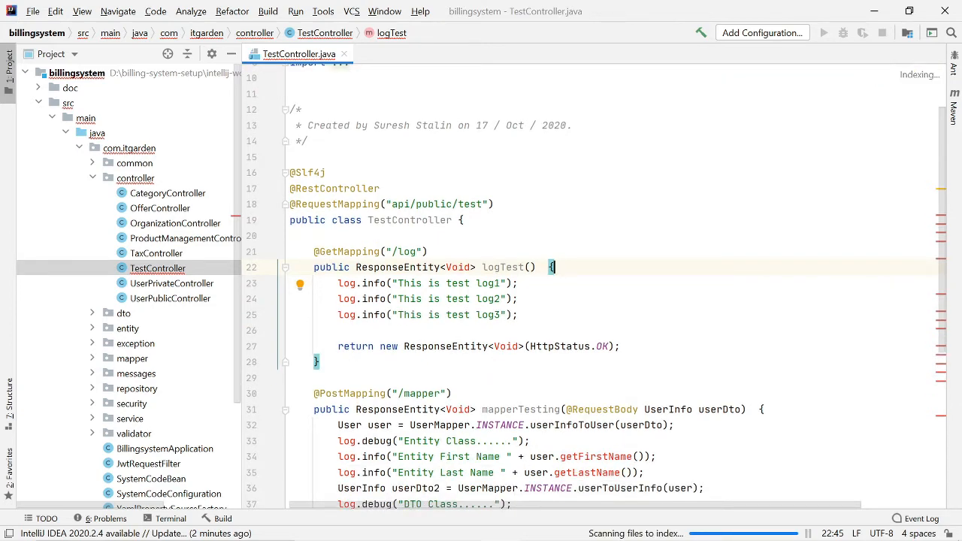
- Select the getFirstName method call in TestController.java to check the remaining errors
scroll("down", 3)
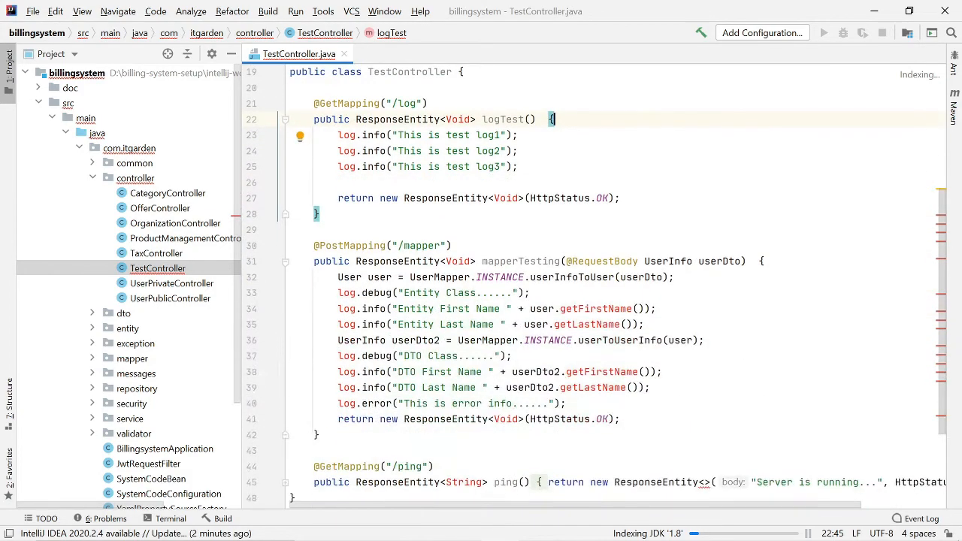
double_click(596, 308)
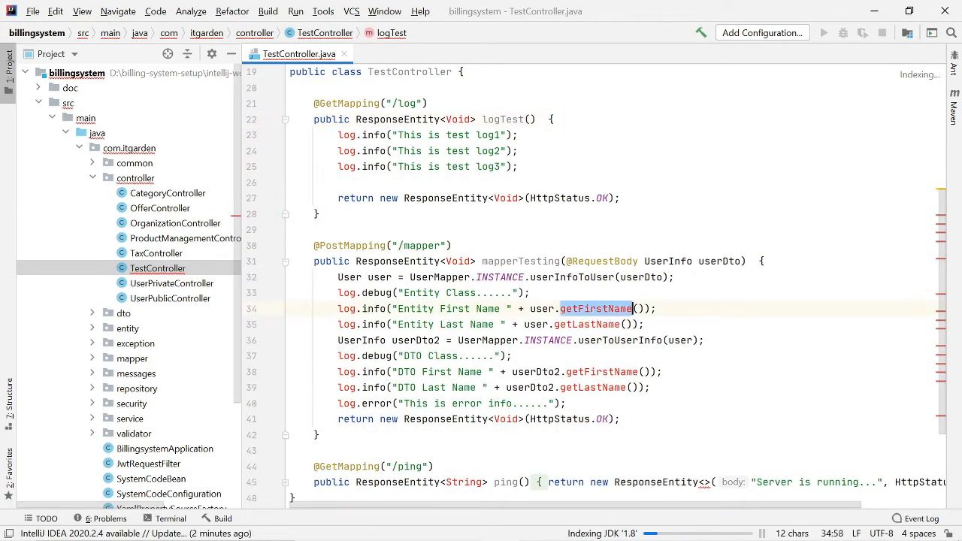
scroll("up", 3)
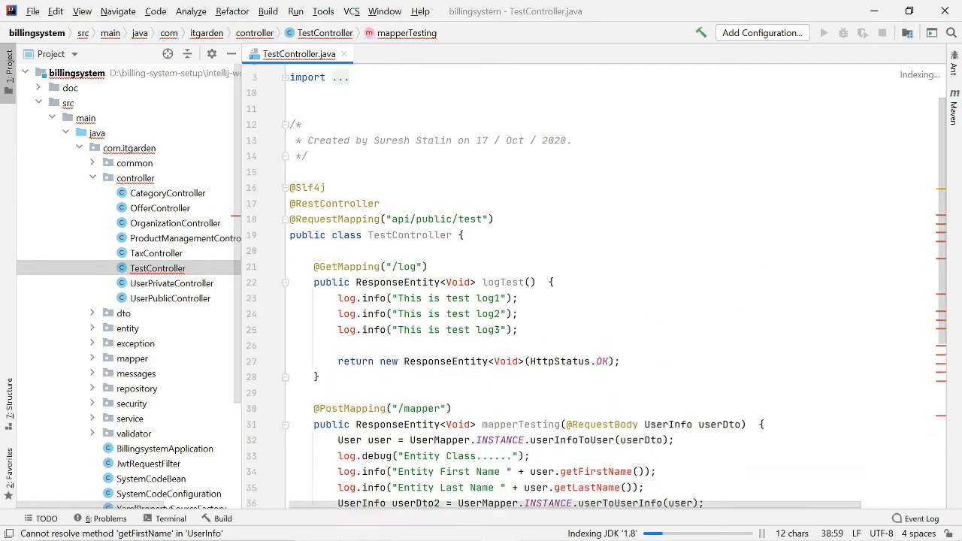
scroll("up", 3)
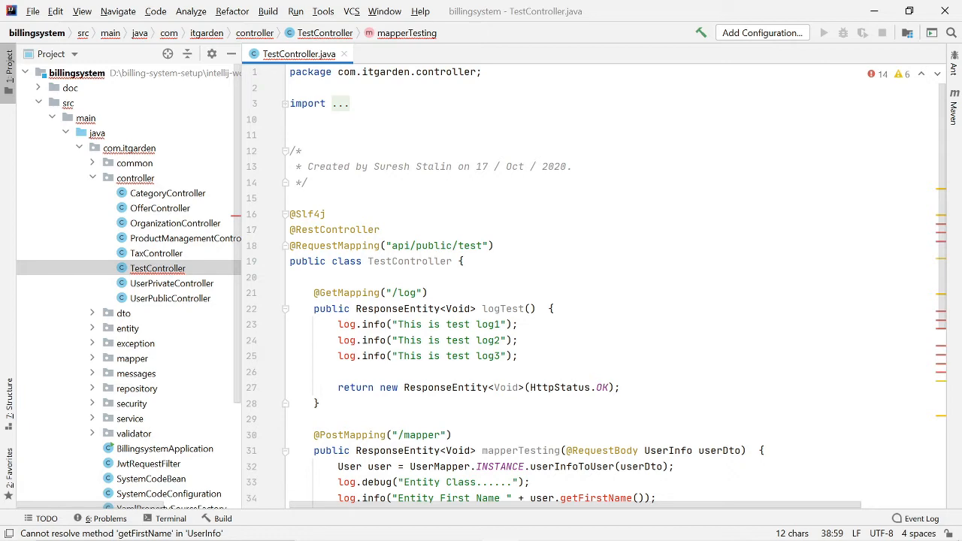
- Search the Plugins Marketplace for 'lombok', install Lombok and accept the privacy note
left_click(33, 10)
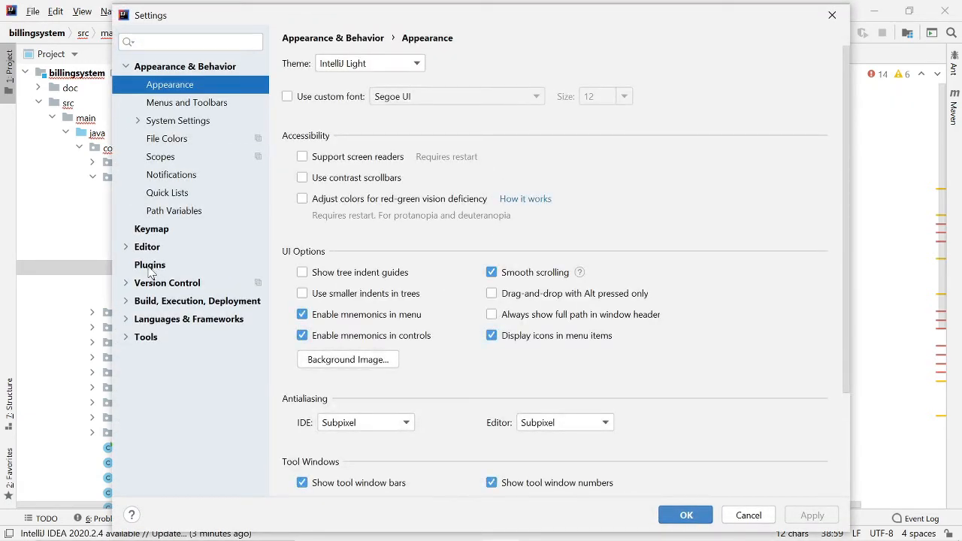
left_click(149, 265)
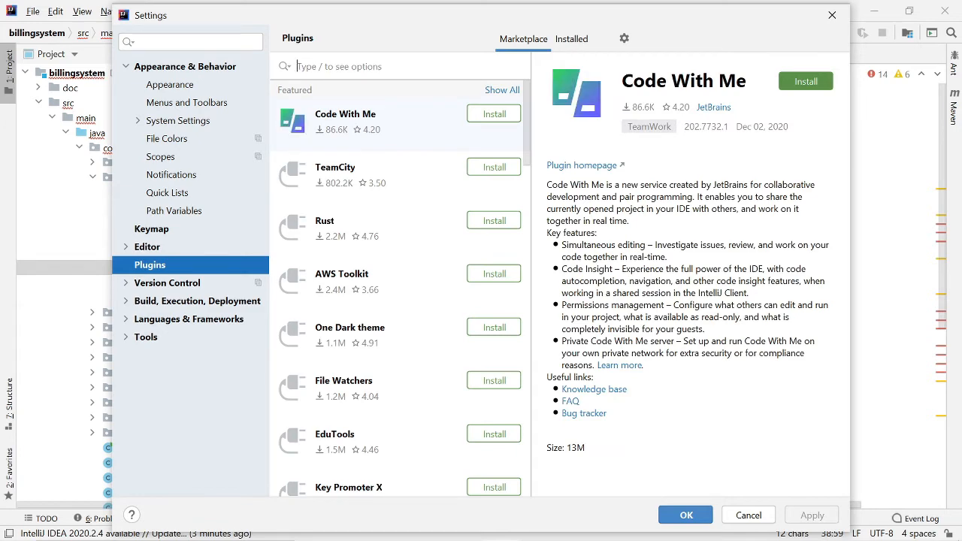
left_click(391, 67)
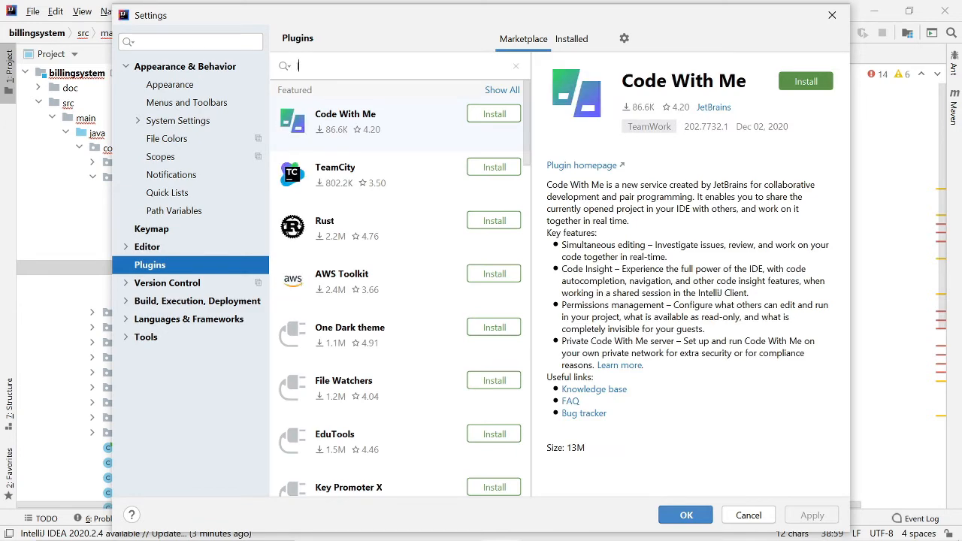
type("lombok")
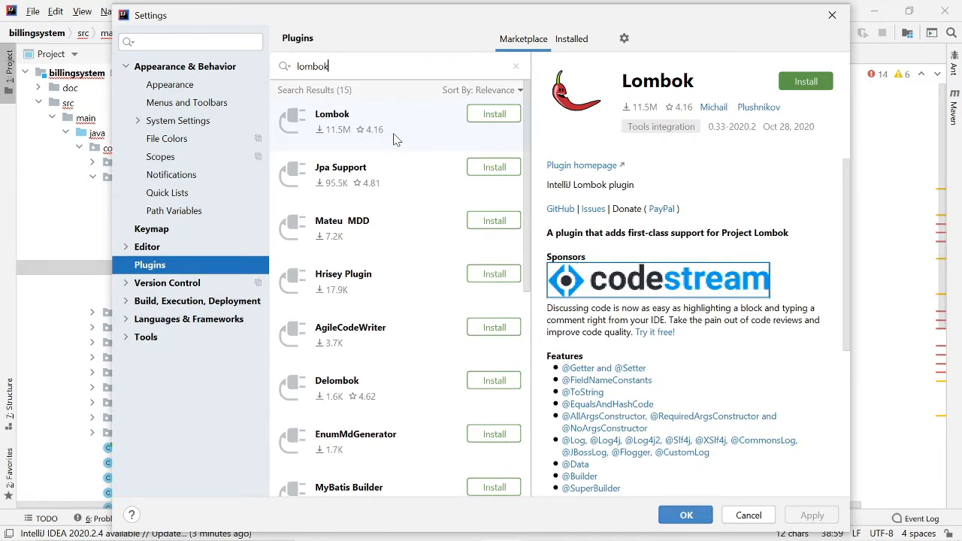
mouse_move(363, 118)
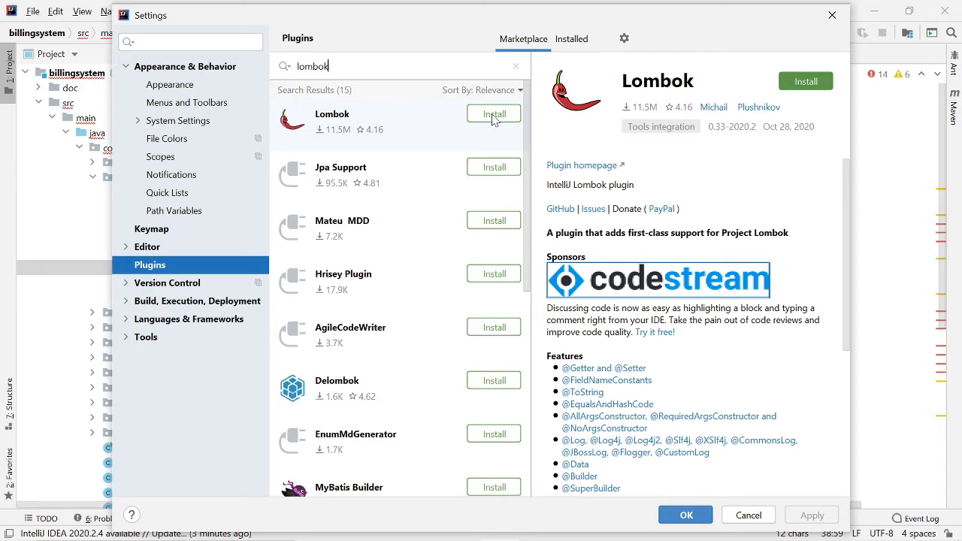
left_click(493, 113)
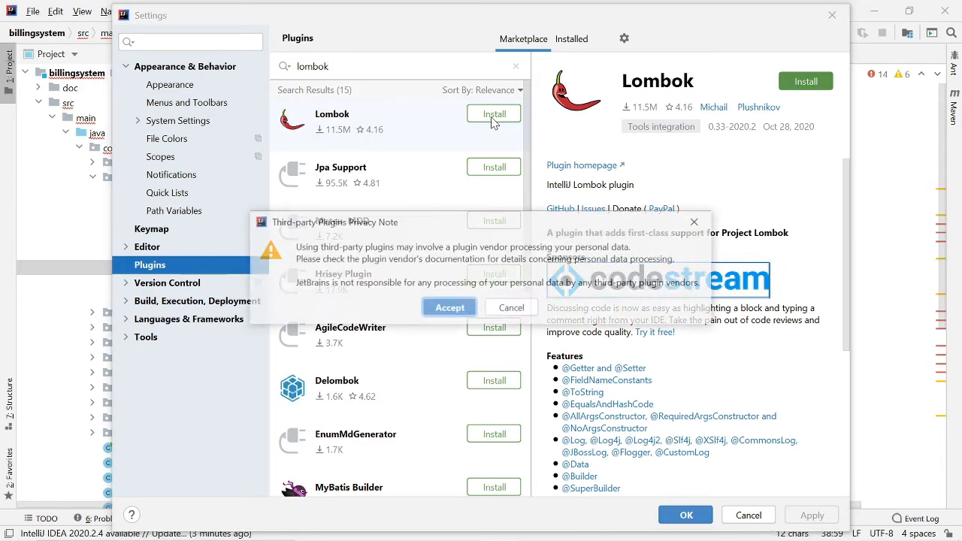
left_click(448, 307)
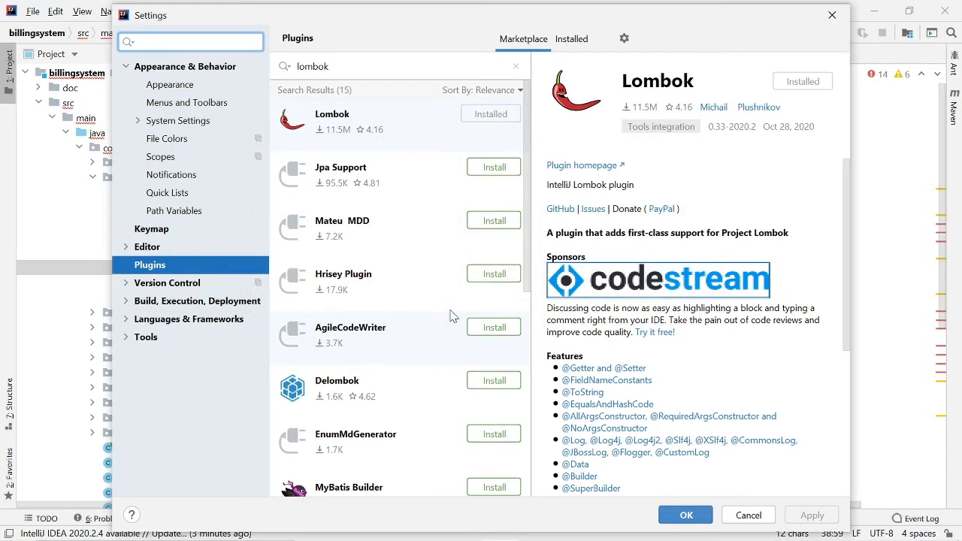
mouse_move(460, 182)
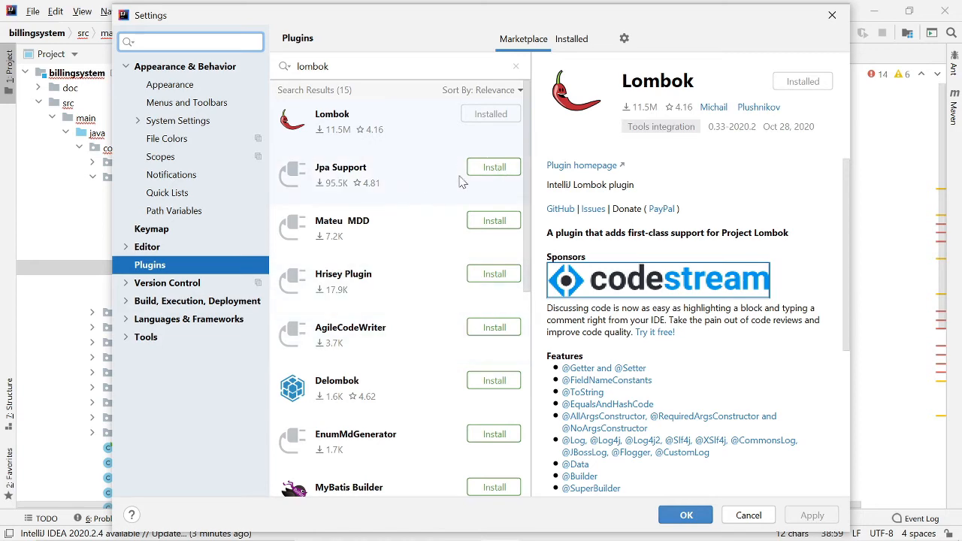
mouse_move(397, 121)
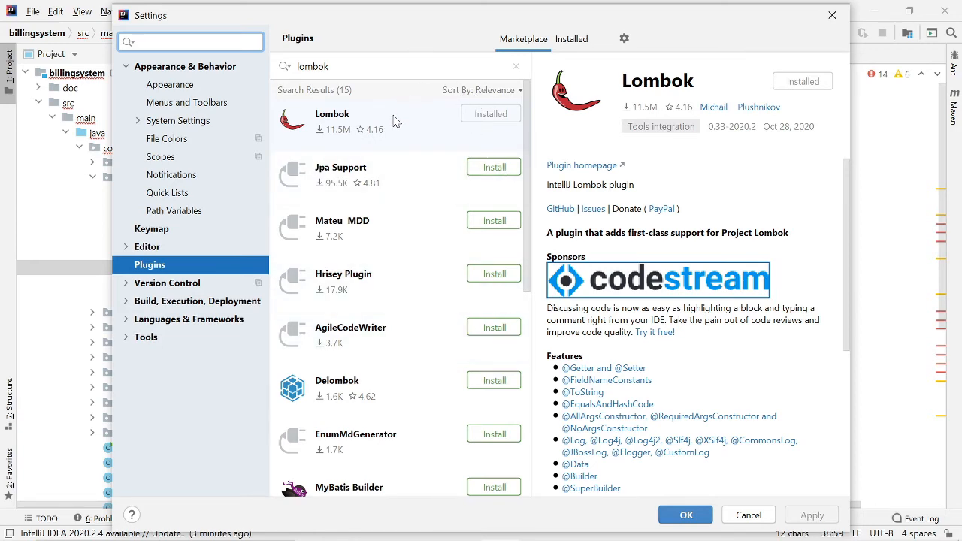
mouse_move(502, 141)
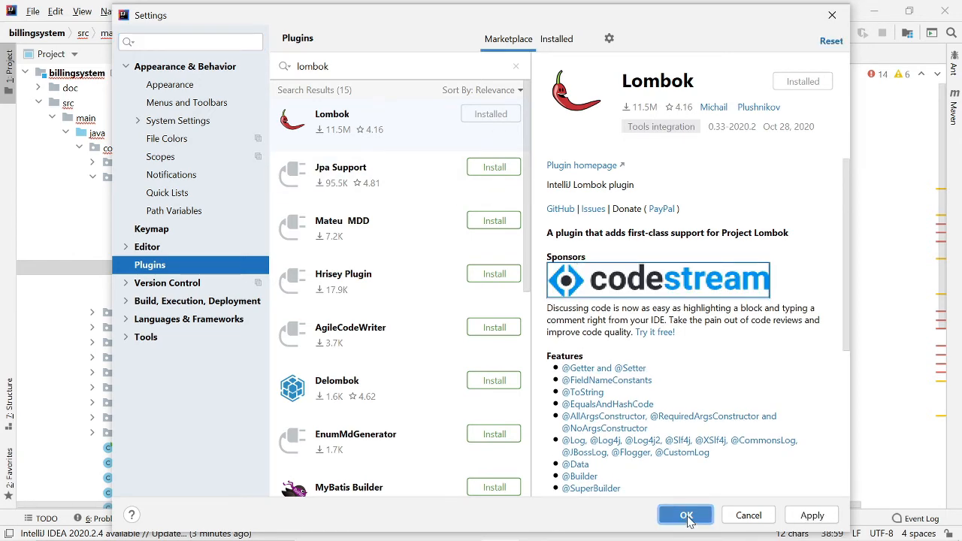
- Apply the Lombok plugin change with OK and review TestController.java, now showing only warnings
left_click(685, 515)
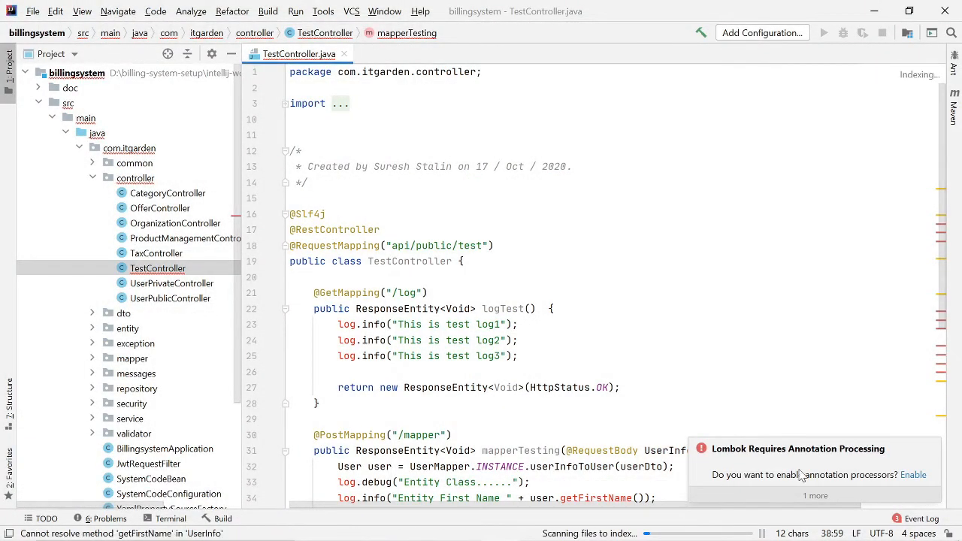
mouse_move(792, 463)
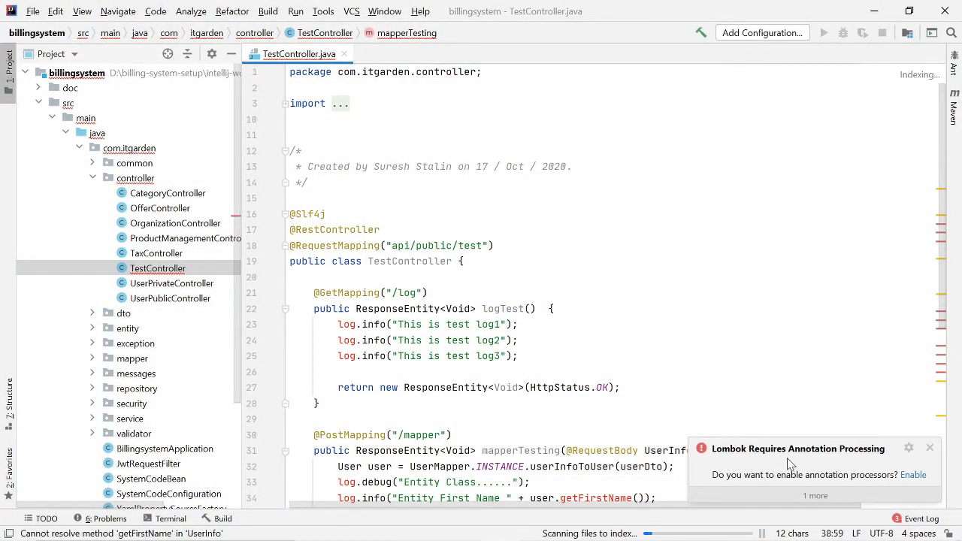
mouse_move(914, 485)
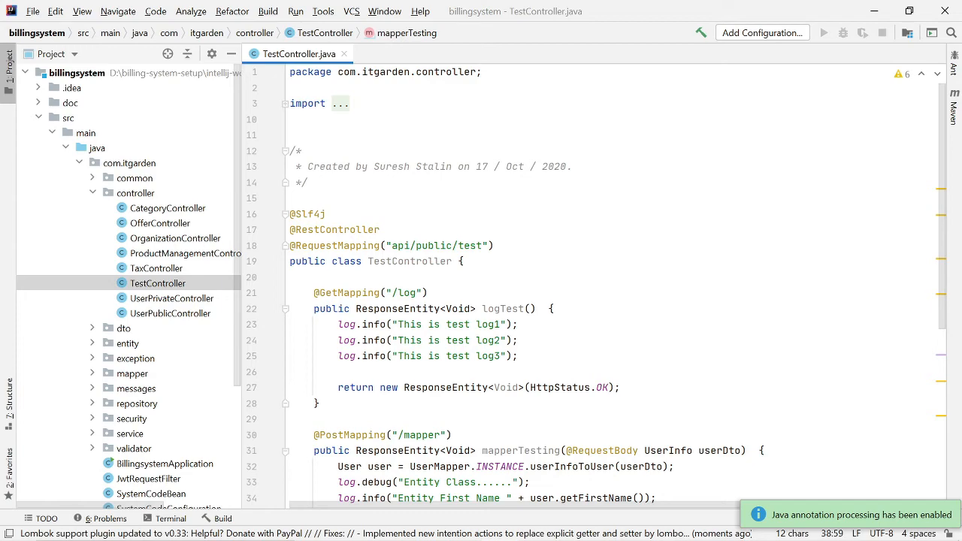
scroll("down", 3)
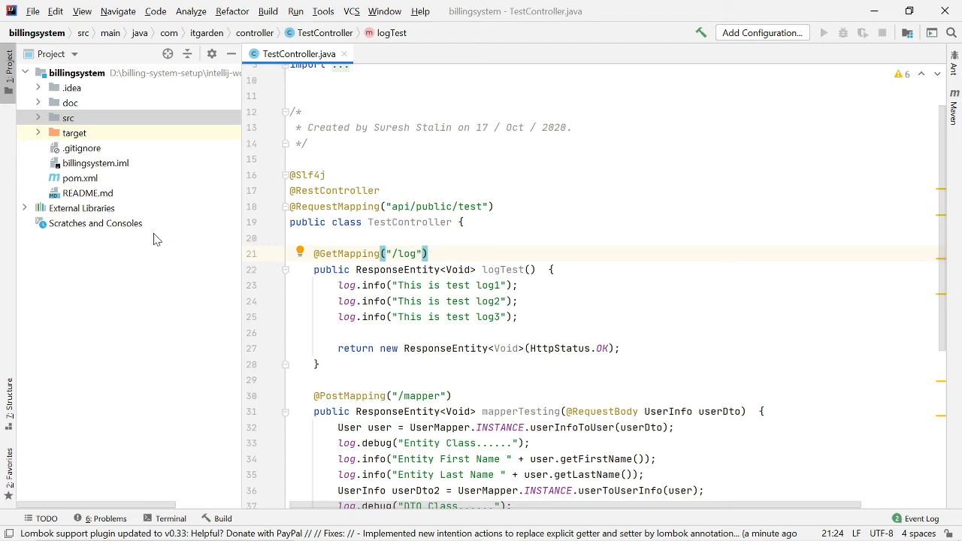
mouse_move(163, 146)
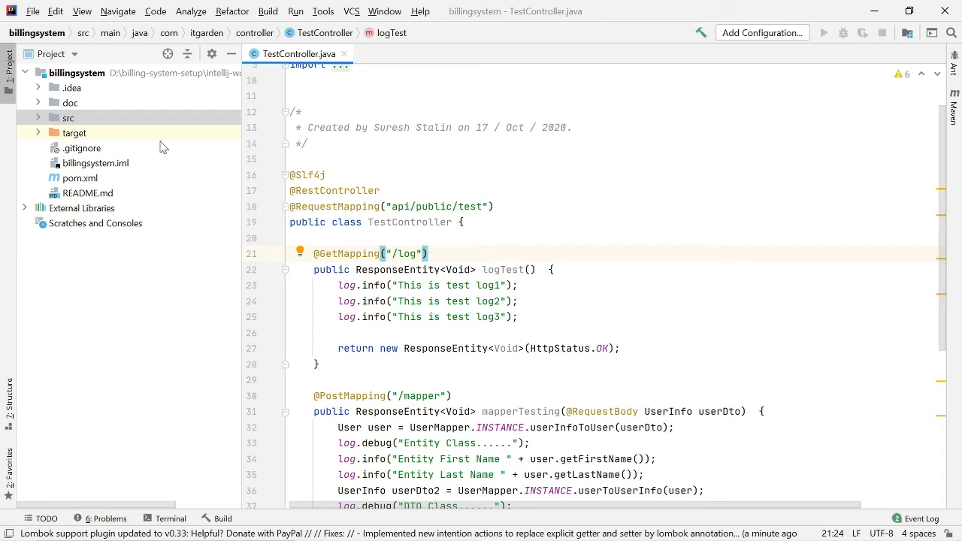
- Open src/main/resources/application.yml and select the 'billing' database name in the URL
left_click(67, 117)
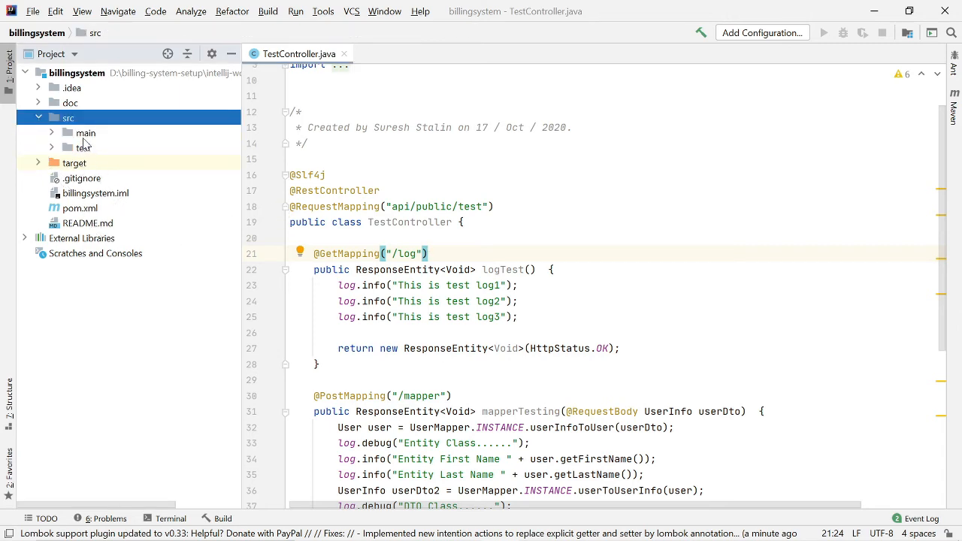
left_click(85, 132)
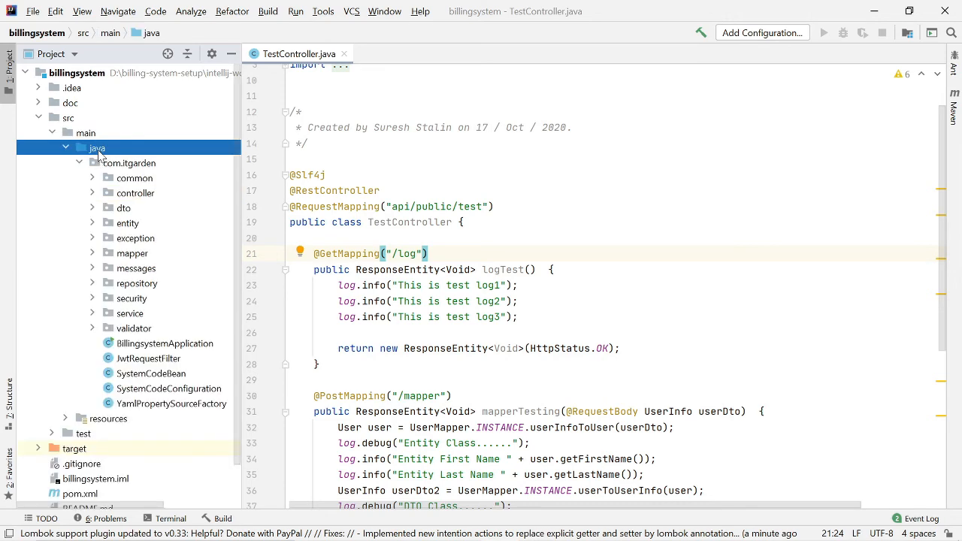
left_click(107, 328)
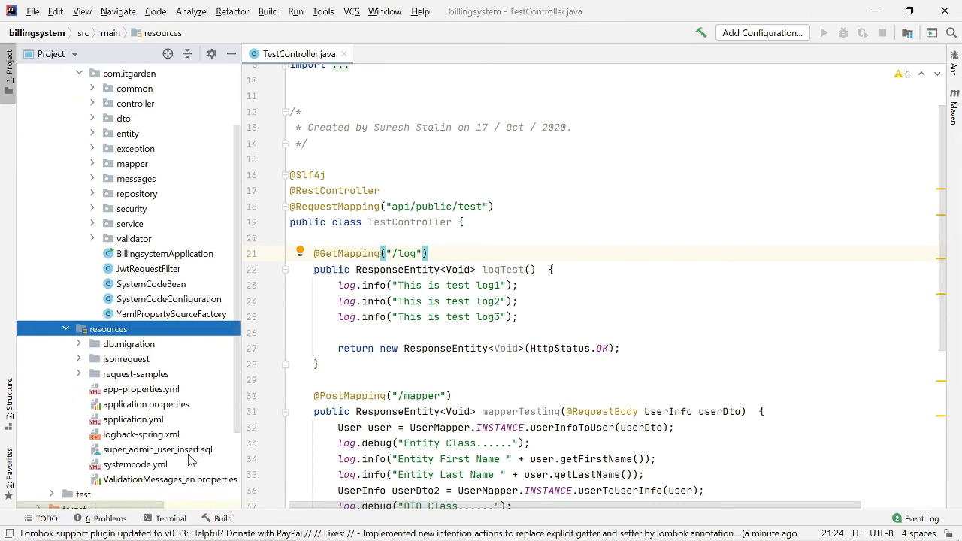
double_click(133, 403)
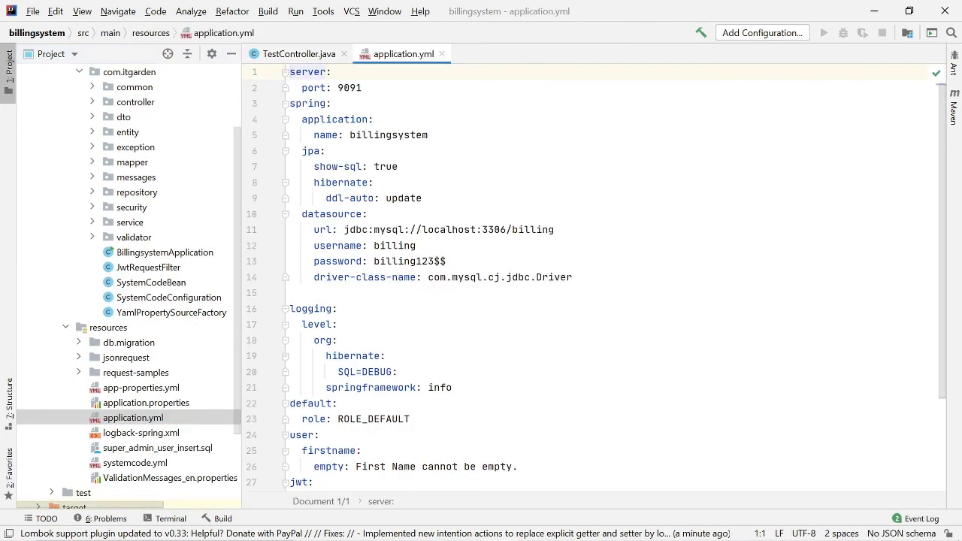
left_click(293, 293)
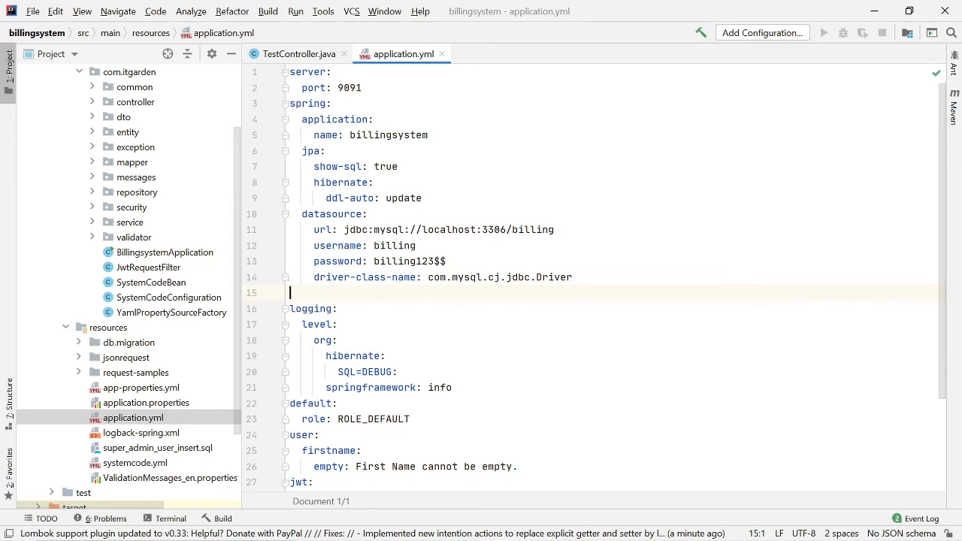
double_click(532, 230)
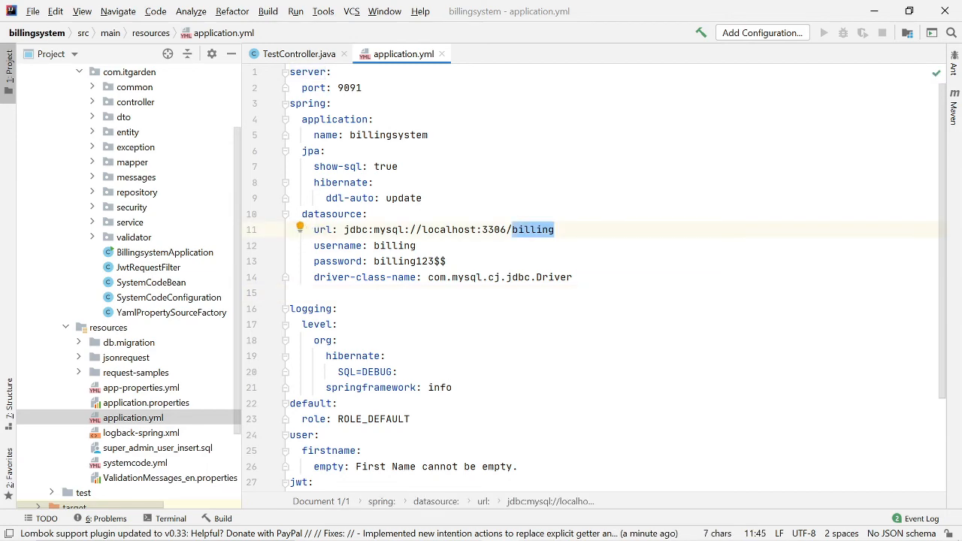